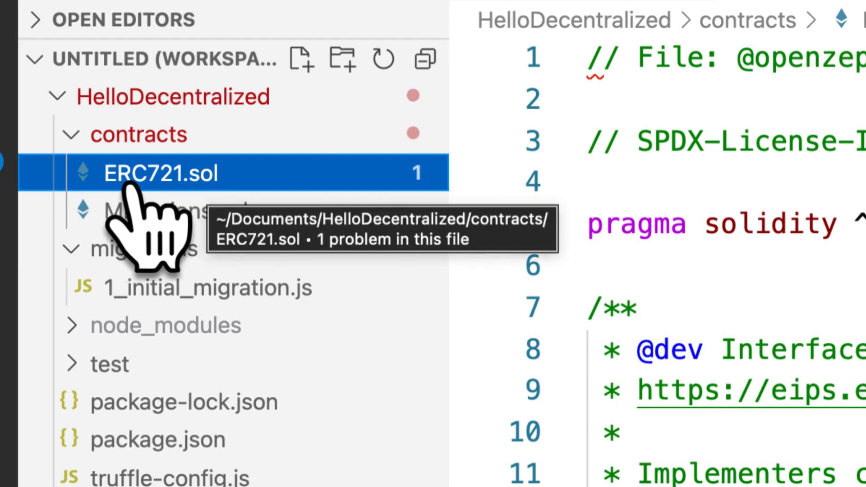
# Add a new file named MyToken.sol inside the contracts folder of HelloDecentralized
pyautogui.click(138, 133)
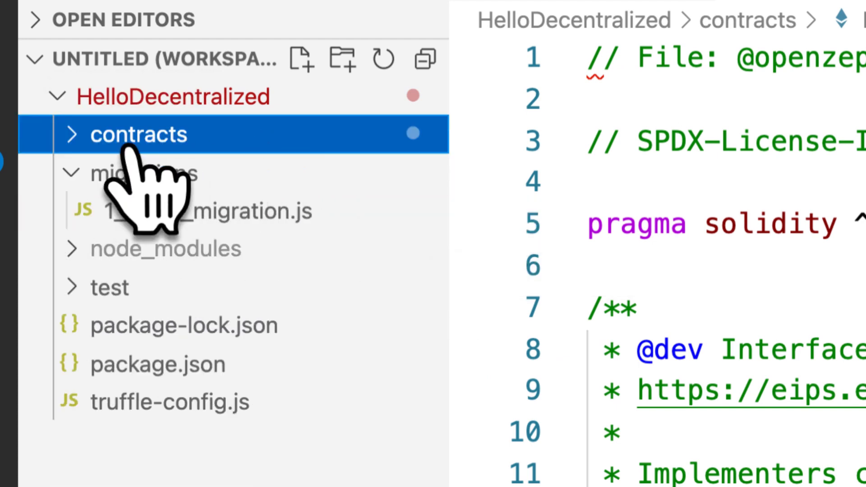
pyautogui.rightClick(139, 135)
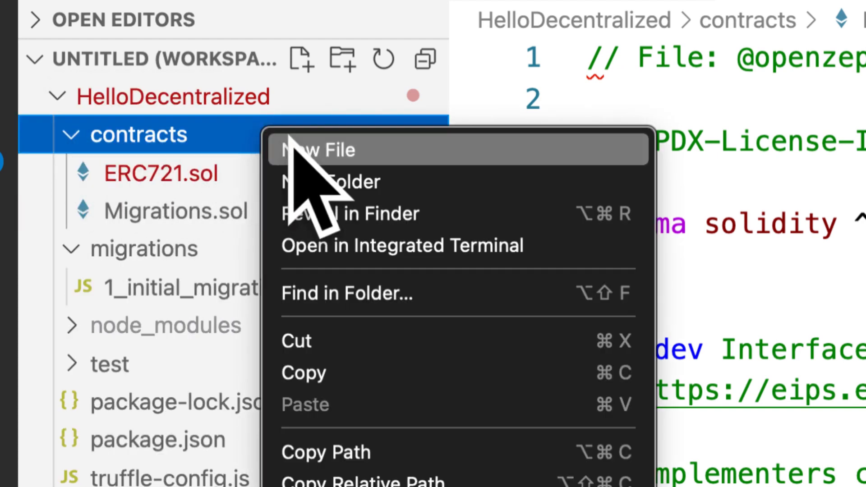
pyautogui.click(325, 149)
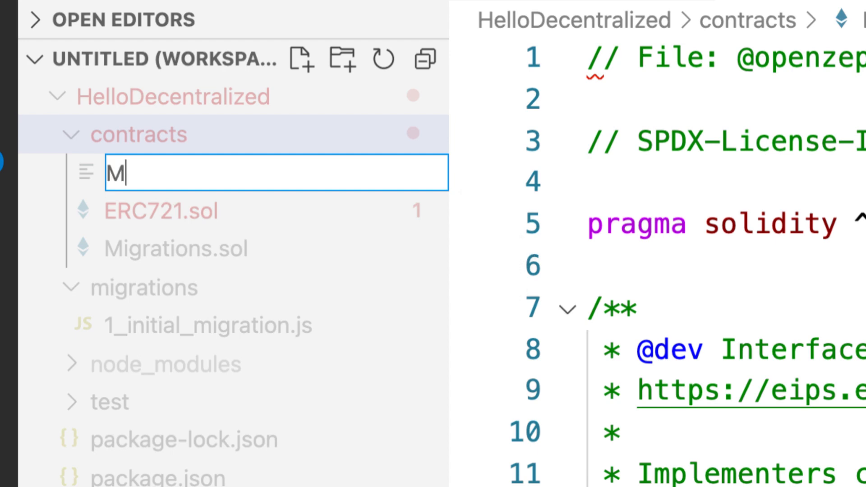
pyautogui.press('Enter')
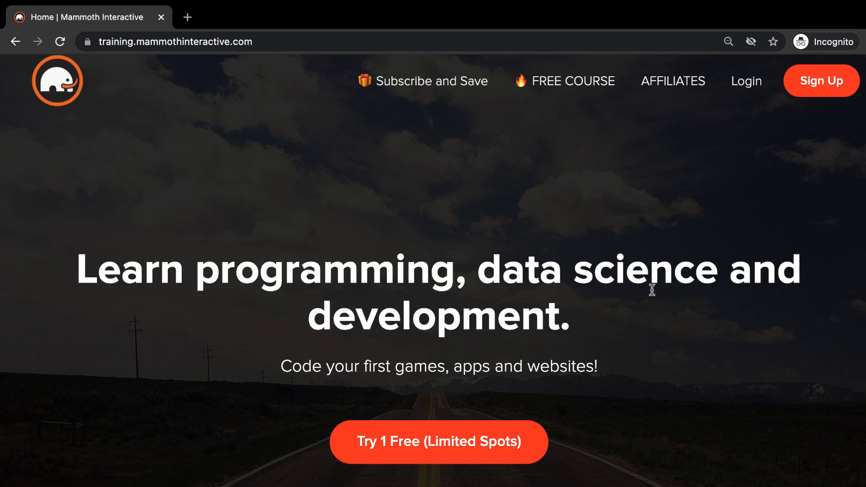
pyautogui.scroll(-3)
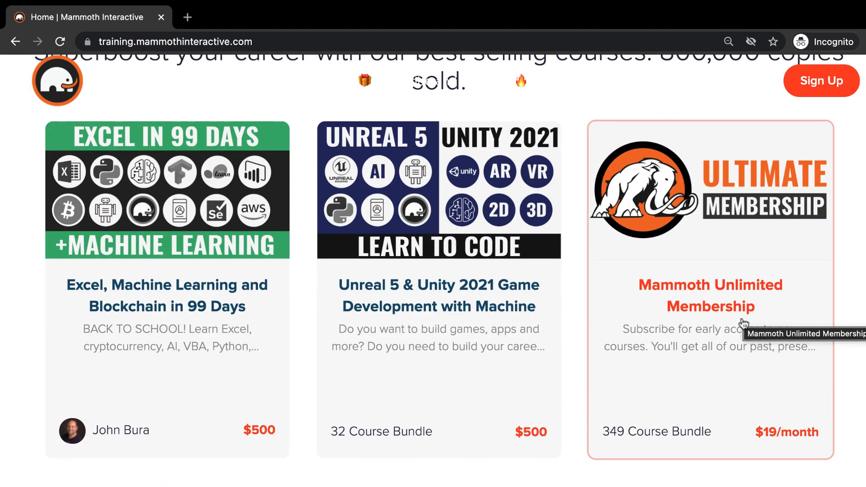
pyautogui.moveTo(655, 458)
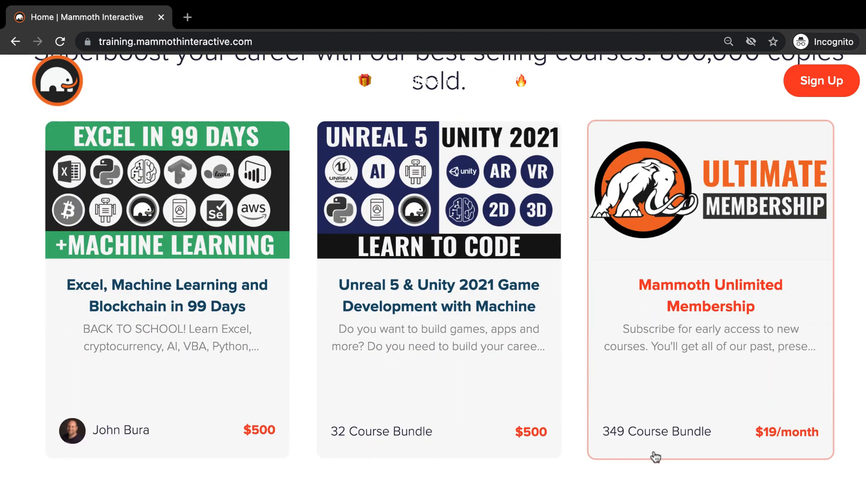
pyautogui.moveTo(619, 449)
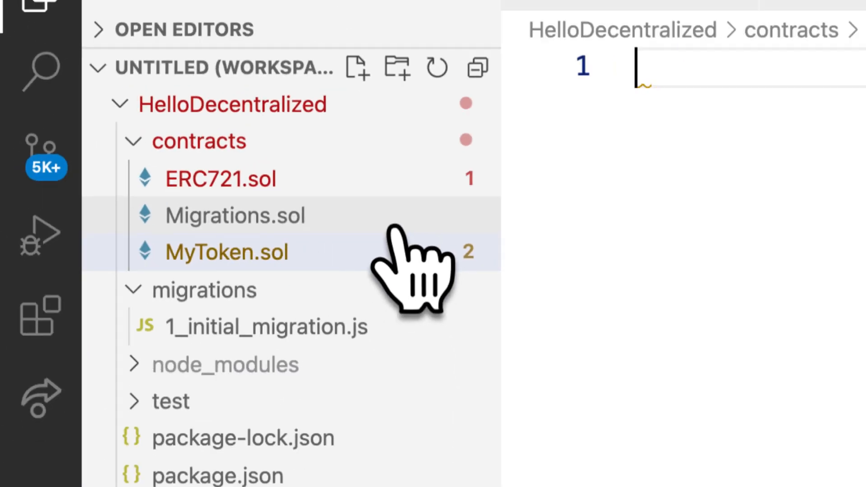
# Write the pragma solidity ^0.8.0; line at the top of MyToken.sol
pyautogui.click(225, 252)
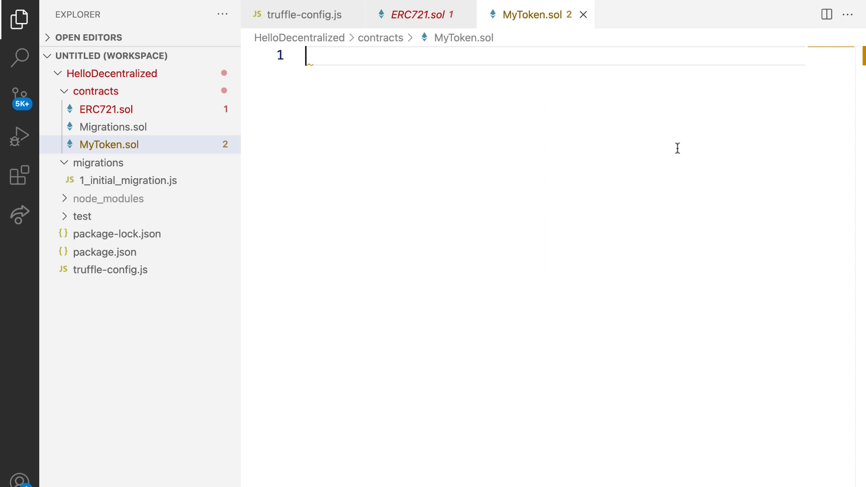
pyautogui.write('pragram')
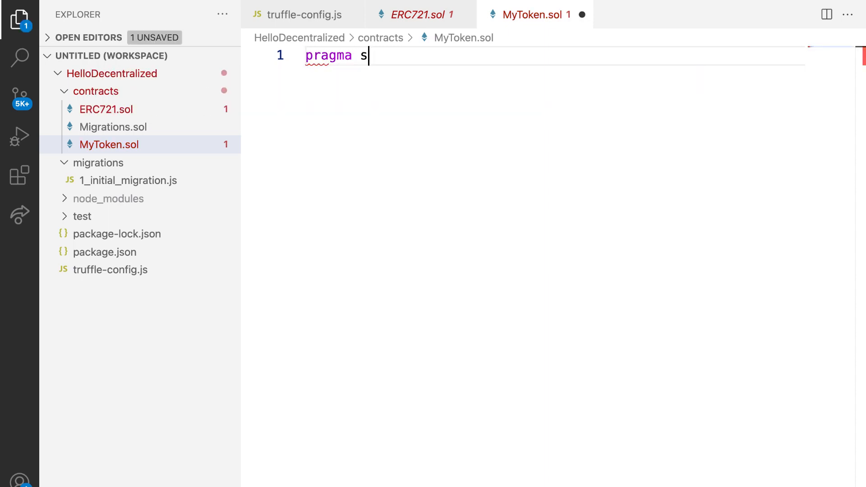
pyautogui.write('olidity ^')
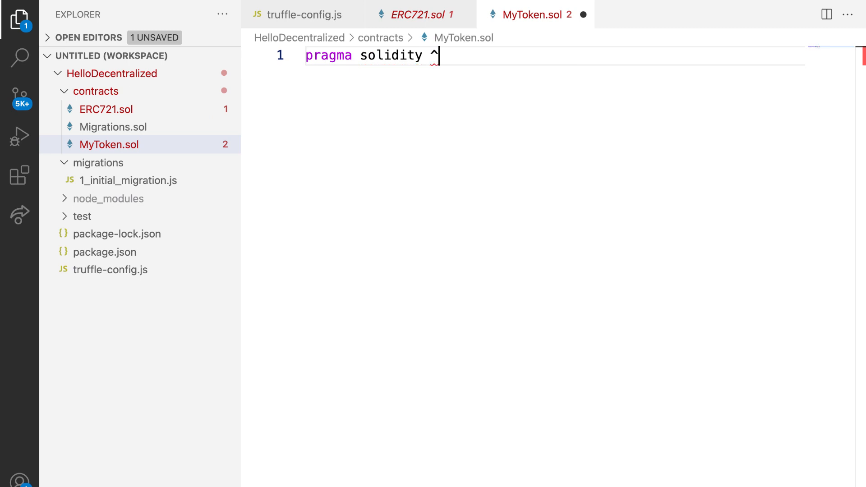
pyautogui.write('0.8')
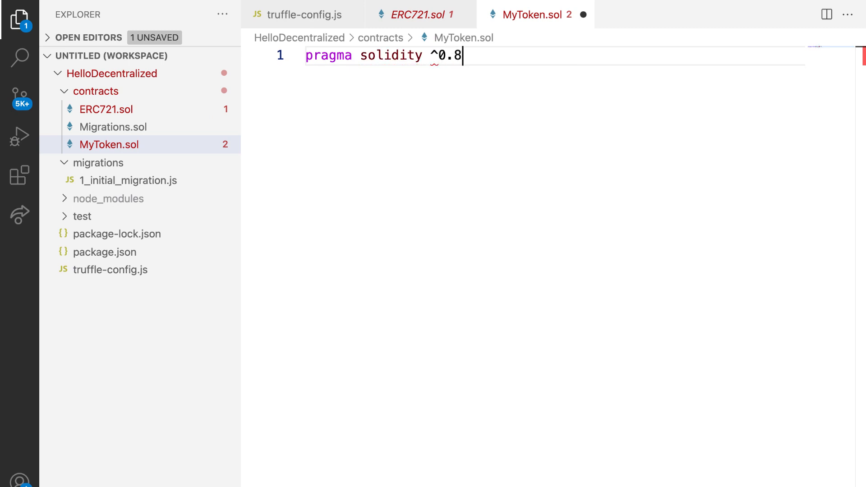
pyautogui.write('.0;')
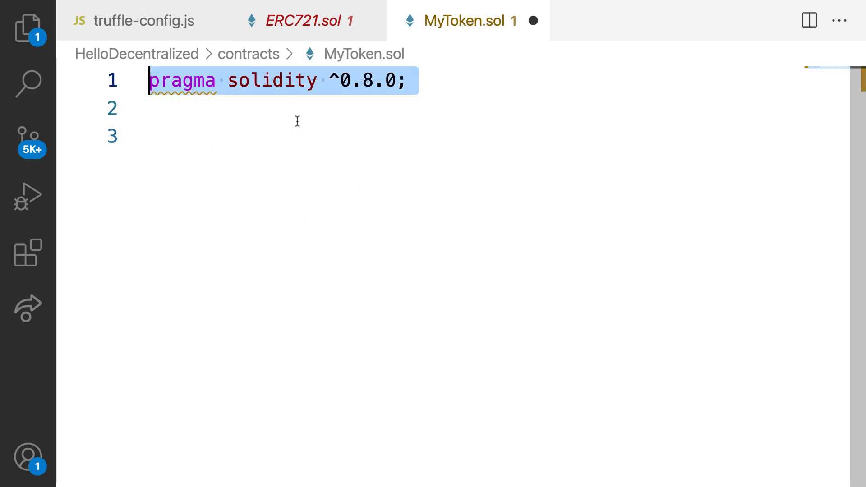
# Compare MyToken.sol's pragma line against the ^0.8.0 pragma in ERC721.sol
pyautogui.click(298, 21)
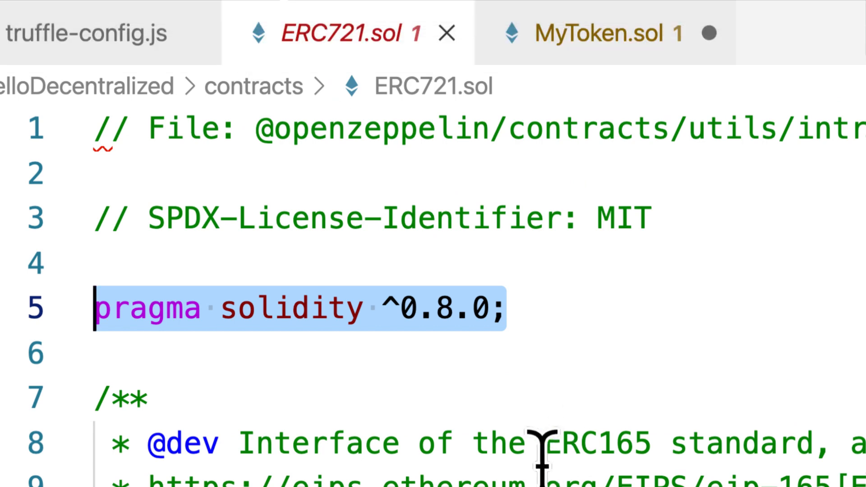
pyautogui.moveTo(533, 323)
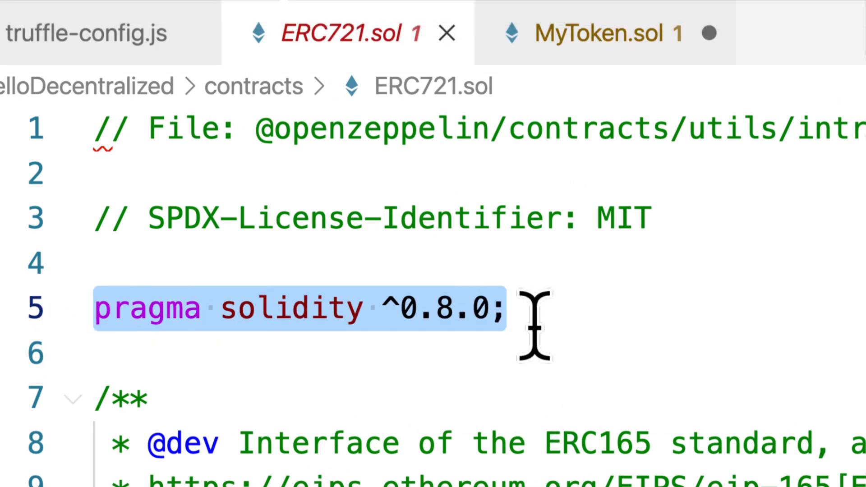
pyautogui.click(597, 33)
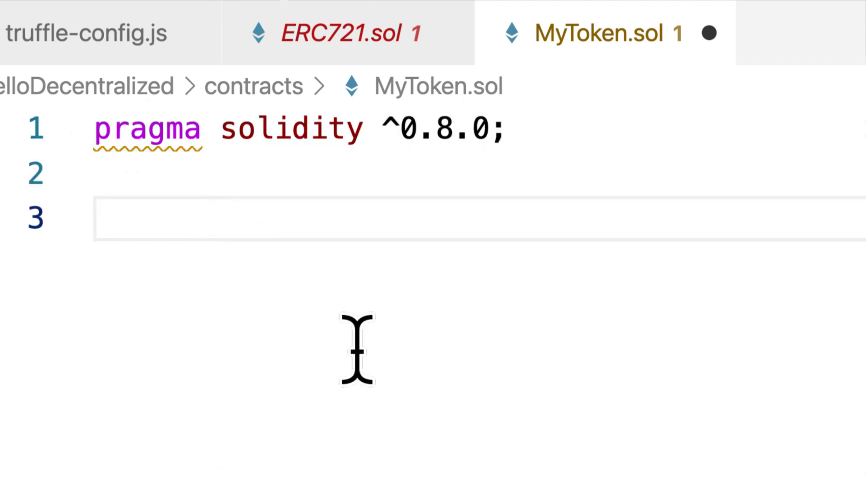
pyautogui.tripleClick(292, 127)
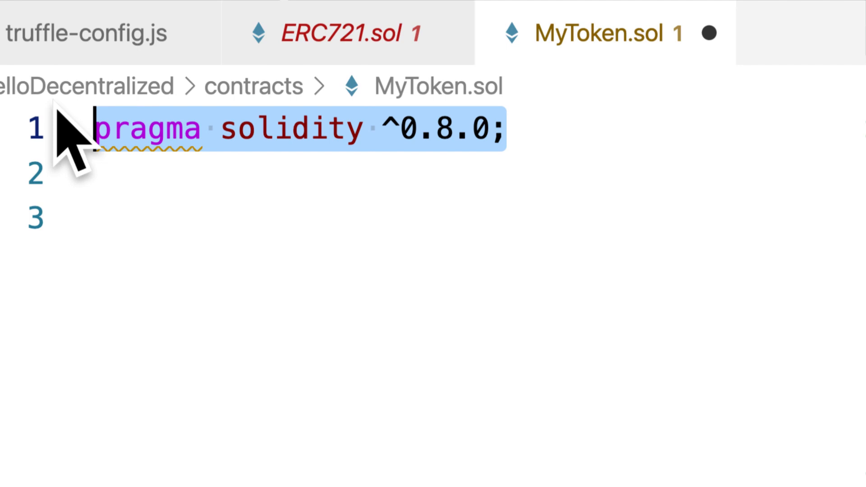
pyautogui.click(332, 33)
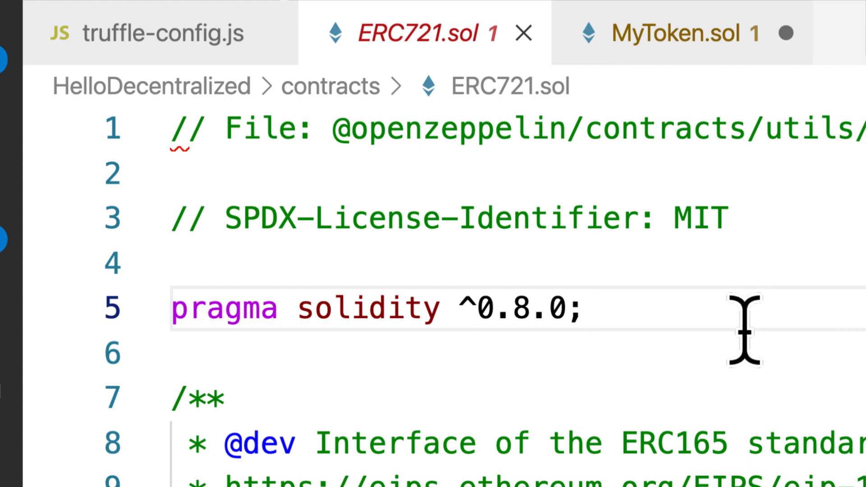
pyautogui.click(583, 309)
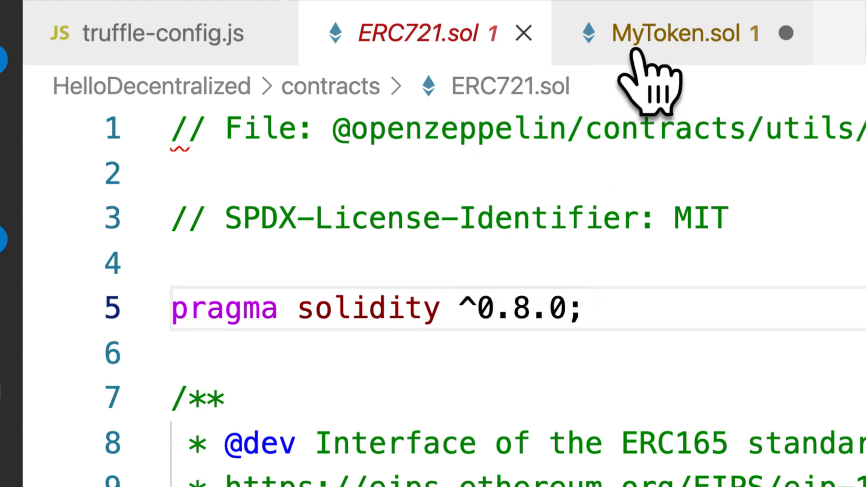
pyautogui.click(685, 32)
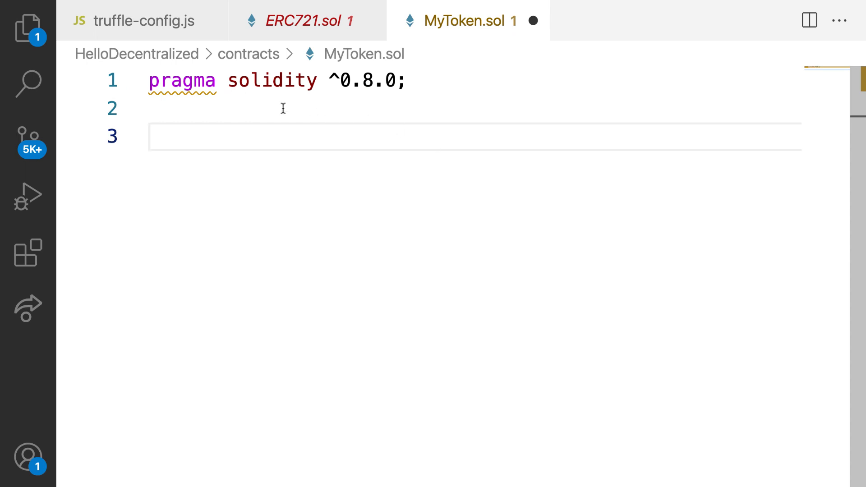
pyautogui.moveTo(182, 91)
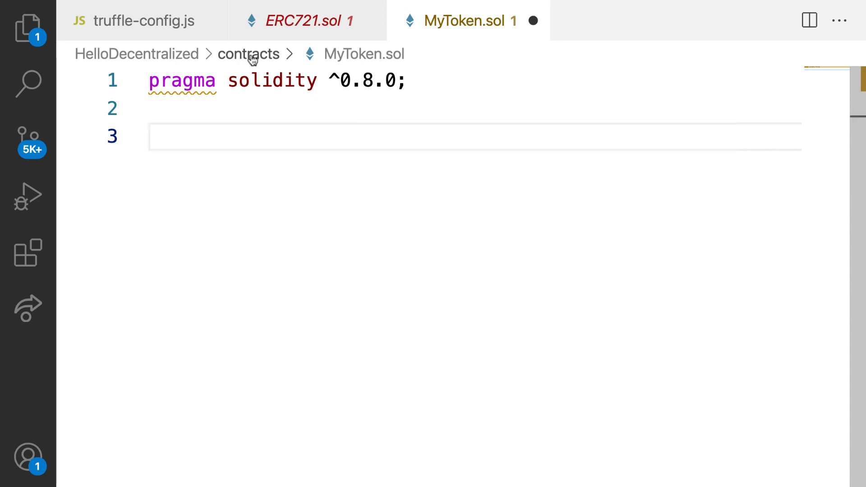
# Copy the MIT SPDX-License-Identifier line from ERC721.sol above MyToken.sol's pragma and save
pyautogui.click(303, 21)
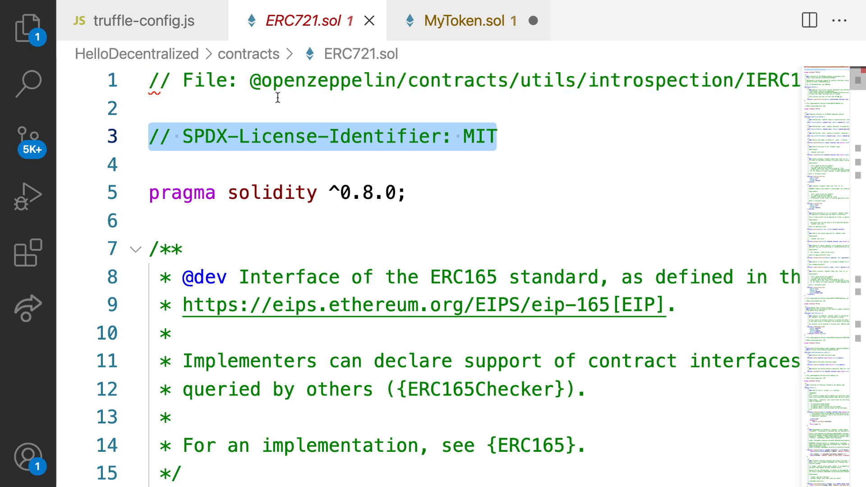
pyautogui.click(469, 21)
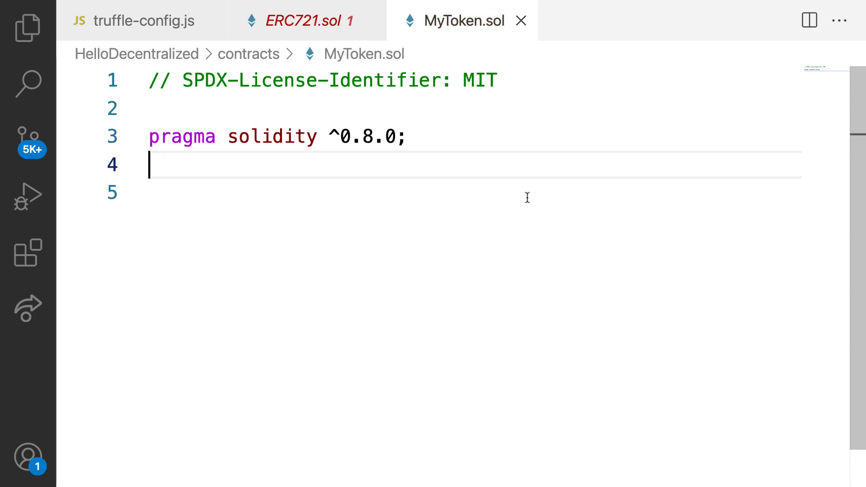
pyautogui.press('enter')
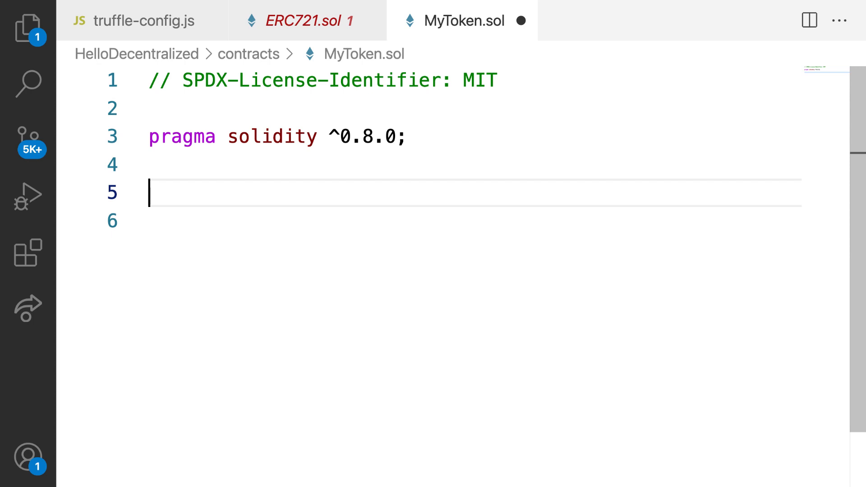
# Declare 'contract MyToken', settling on the name MyToken after trying AlexToken
pyautogui.write('contract')
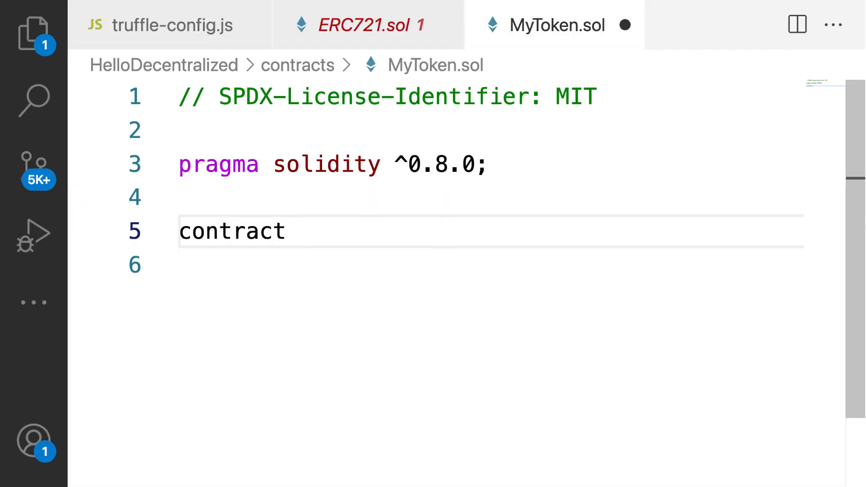
pyautogui.write('MyToken')
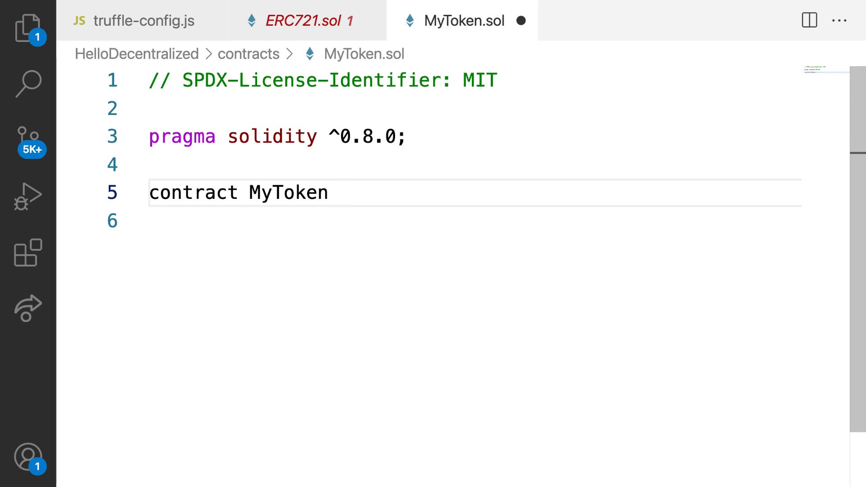
pyautogui.press('BackSpace')
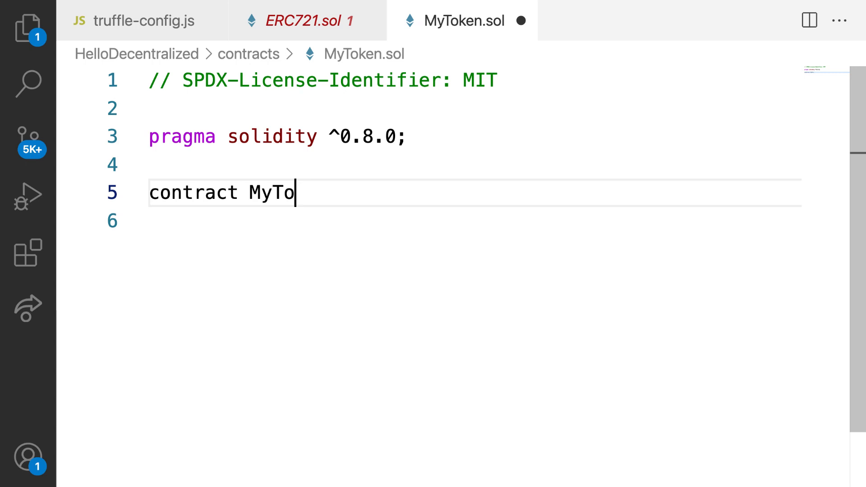
pyautogui.press('BackSpace')
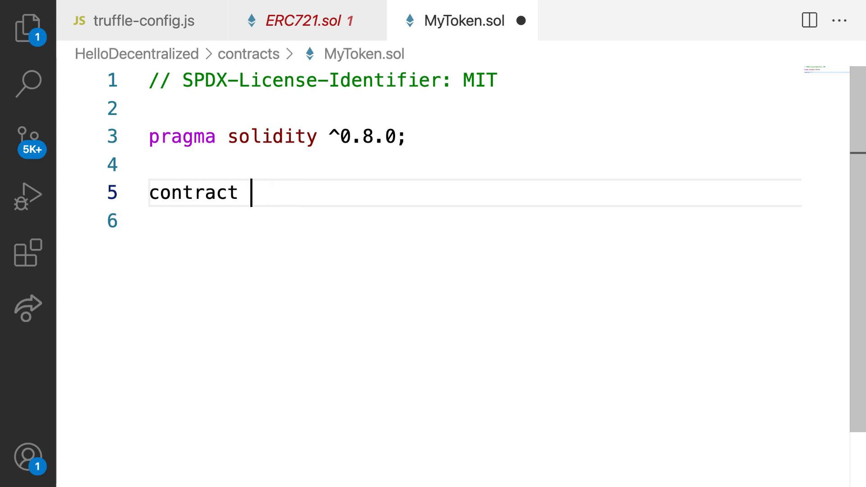
pyautogui.write('AlexToken')
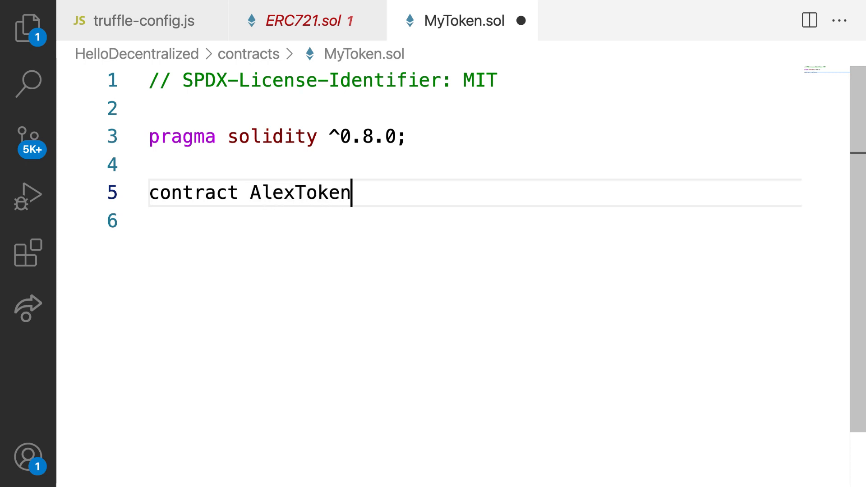
pyautogui.press('Backspace')
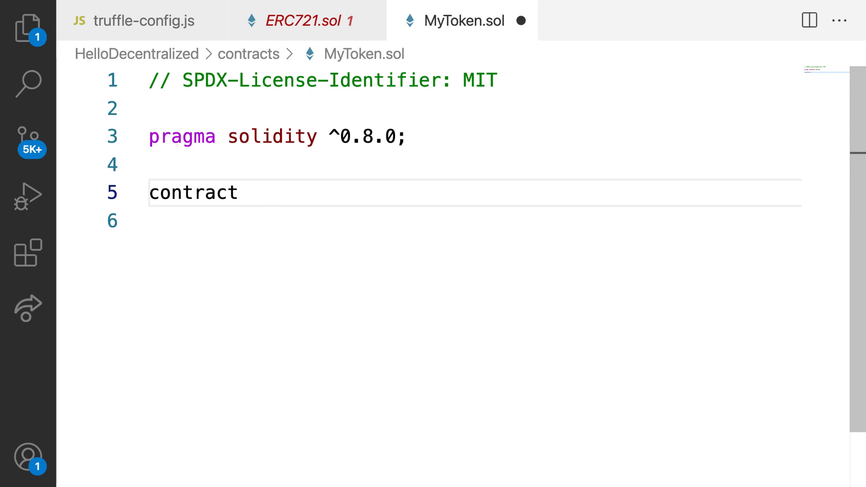
pyautogui.write('MyToken')
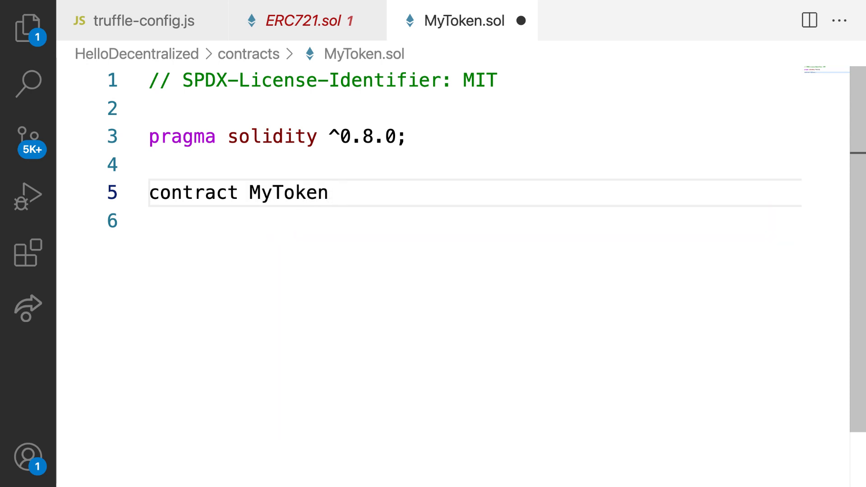
pyautogui.press('Backspace')
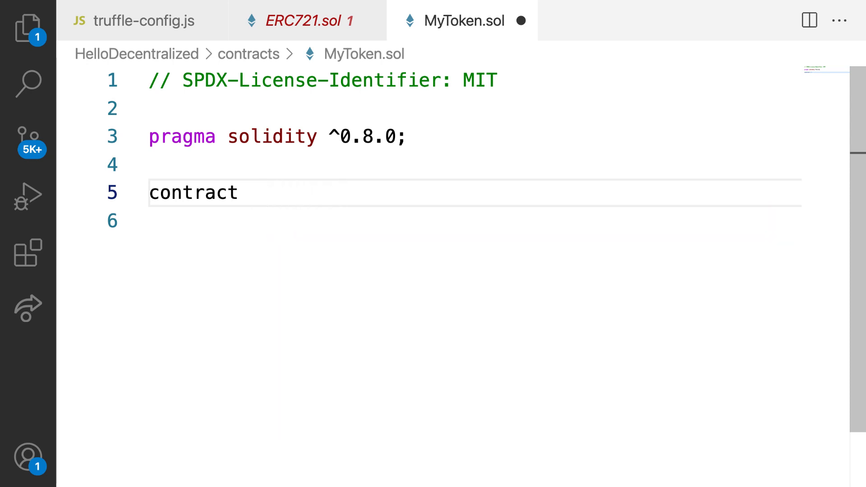
pyautogui.write('M')
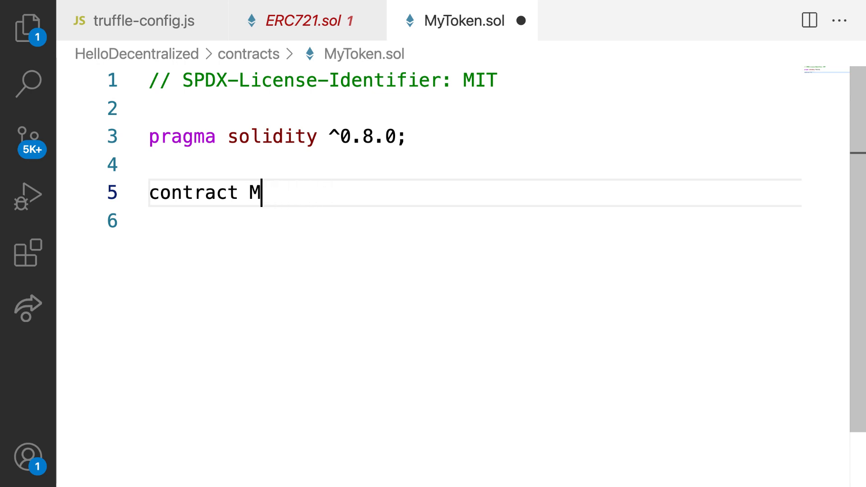
pyautogui.write('yToken')
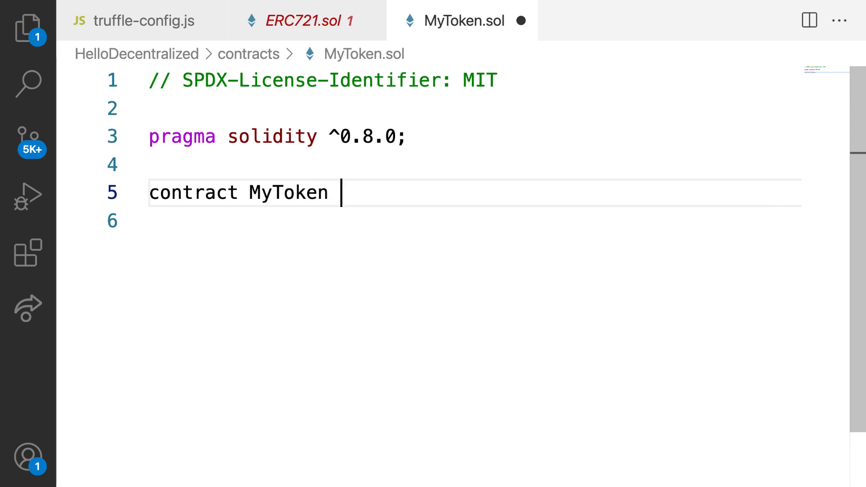
# Make MyToken inherit from ERC721 with 'is ERC721'
pyautogui.write('is')
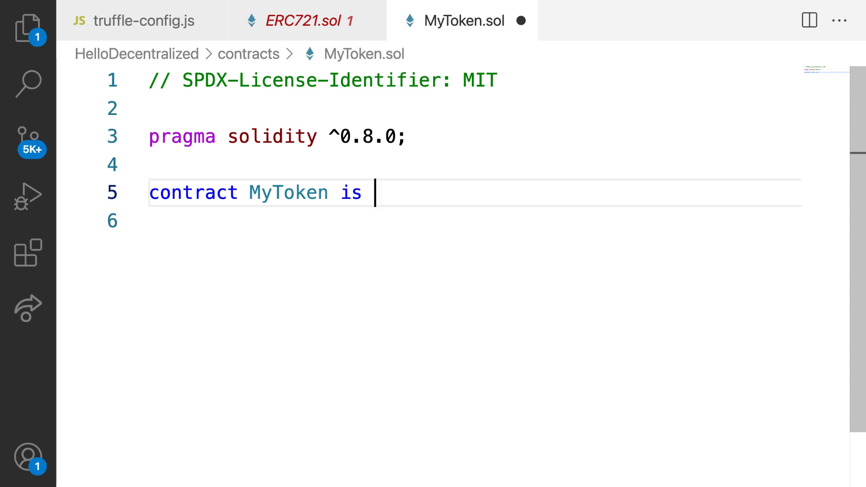
pyautogui.write('ER')
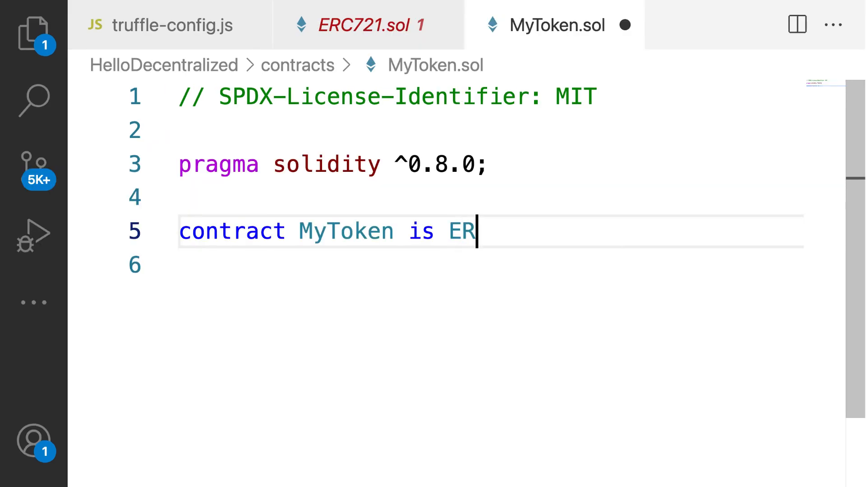
pyautogui.write('721')
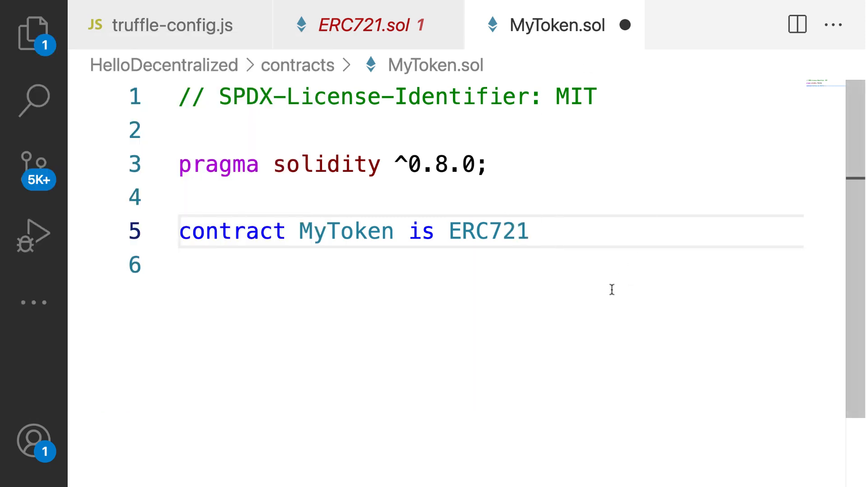
# Review ERC721.sol's contract declaration, token mappings and name/symbol constructor
pyautogui.click(368, 25)
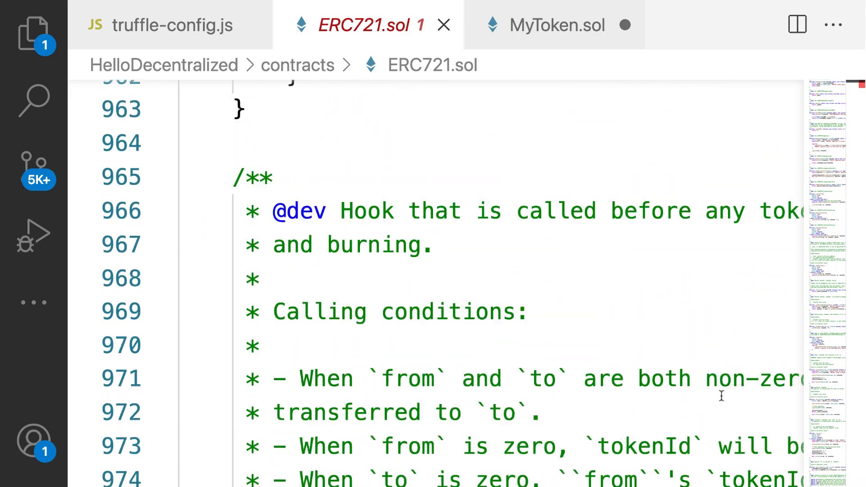
pyautogui.scroll(3)
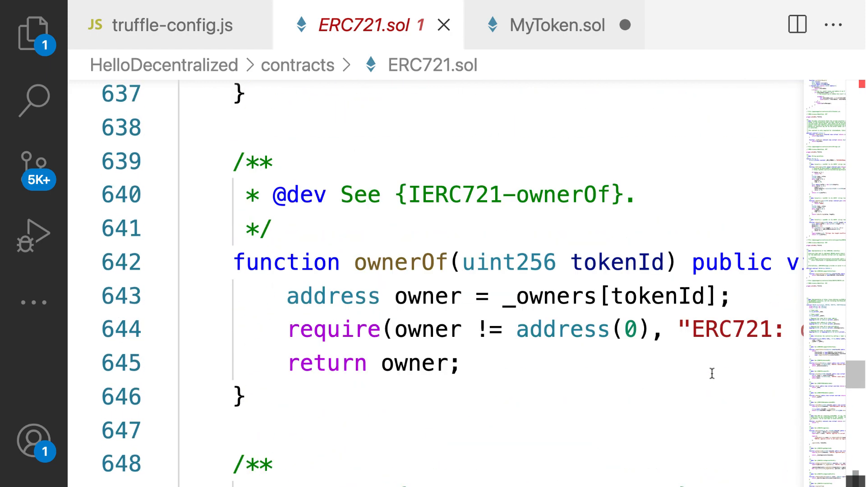
pyautogui.scroll(3)
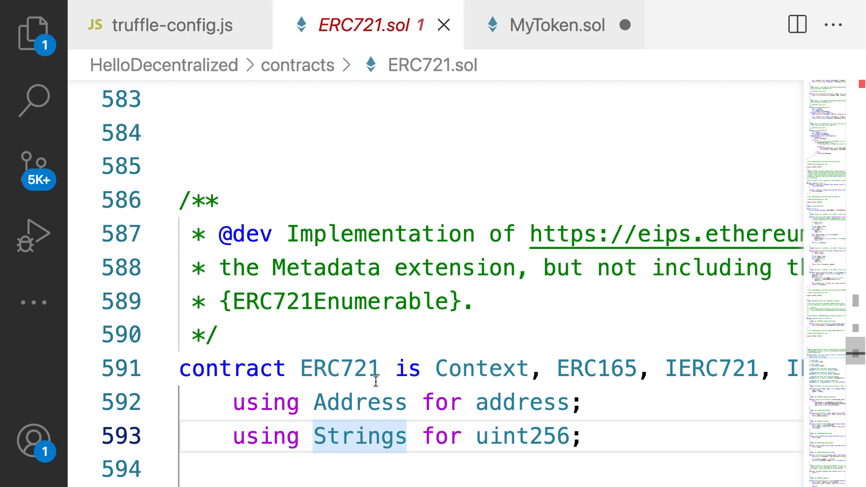
pyautogui.click(557, 26)
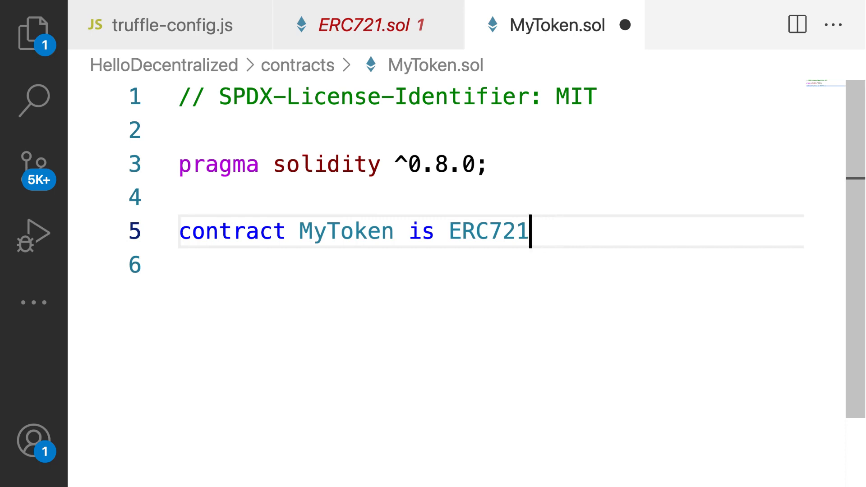
pyautogui.click(365, 25)
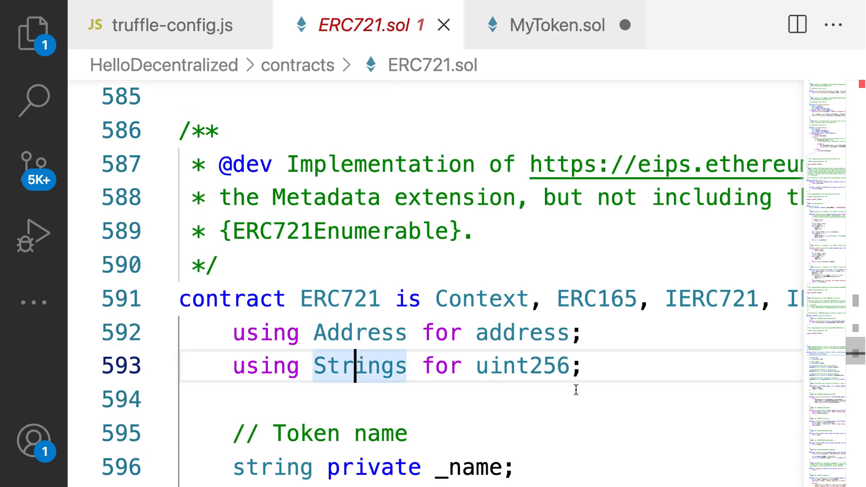
pyautogui.scroll(-3)
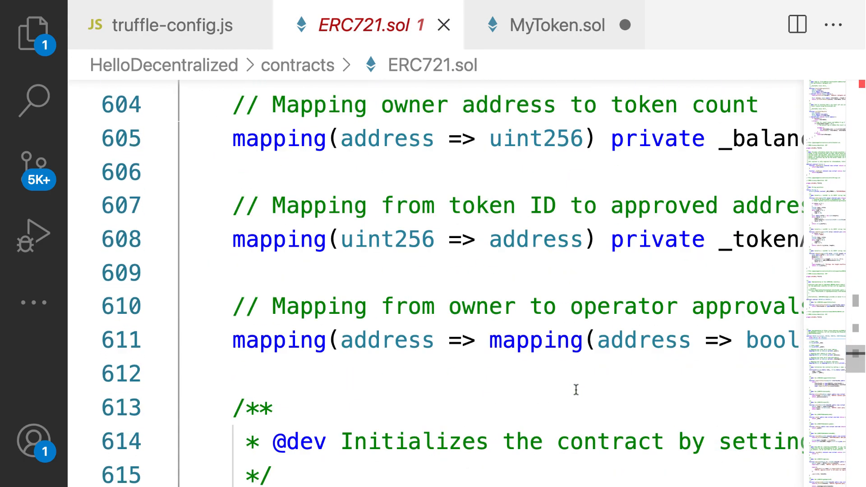
pyautogui.scroll(-3)
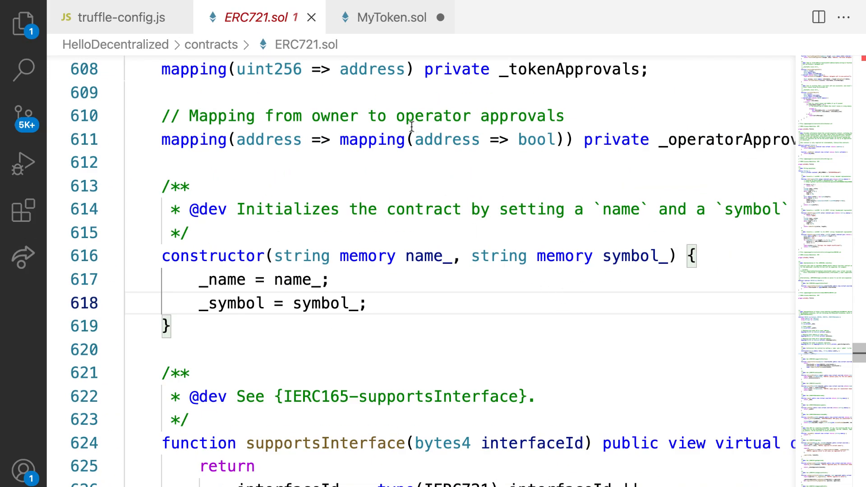
# Pass (name, symbol) to the ERC721 constructor and give MyToken an empty body
pyautogui.click(391, 17)
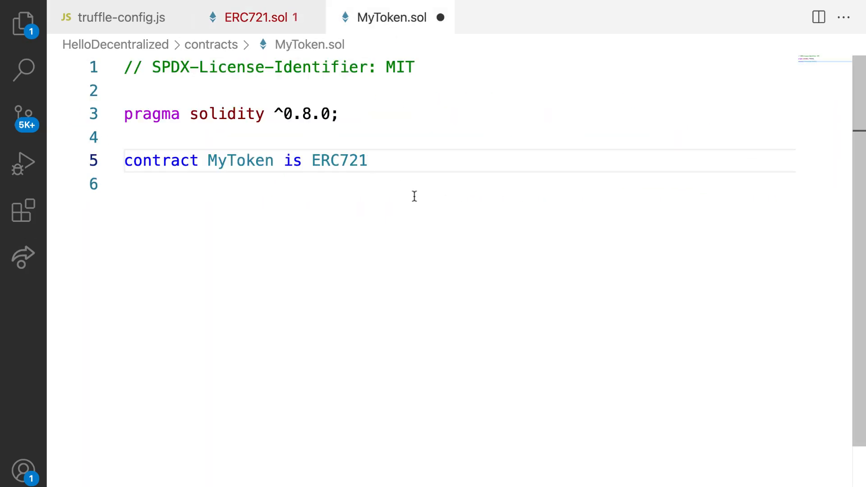
pyautogui.write('(')
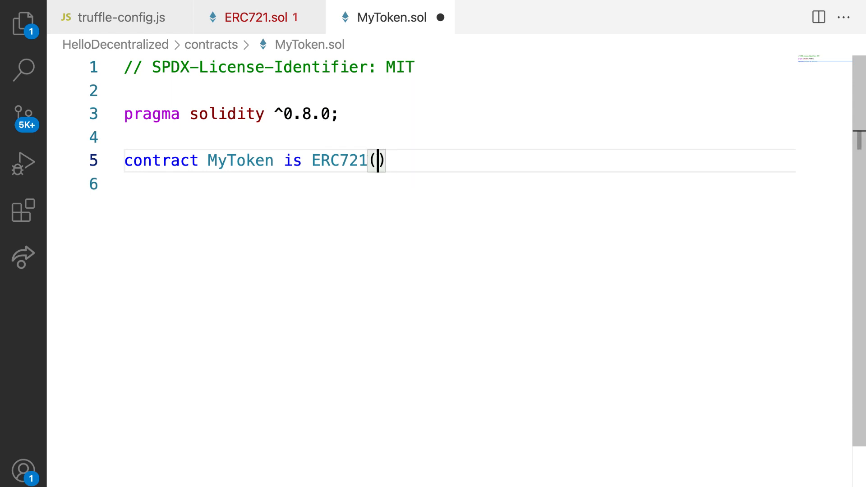
pyautogui.write('name, symbol')
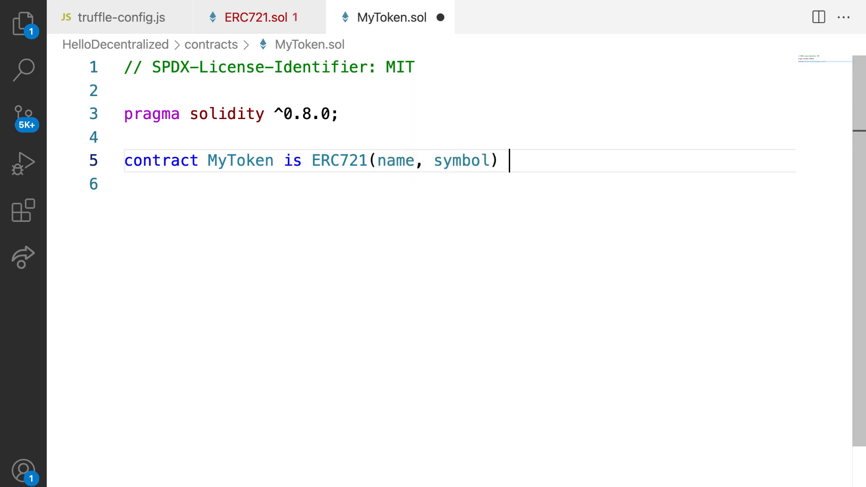
pyautogui.write('{')
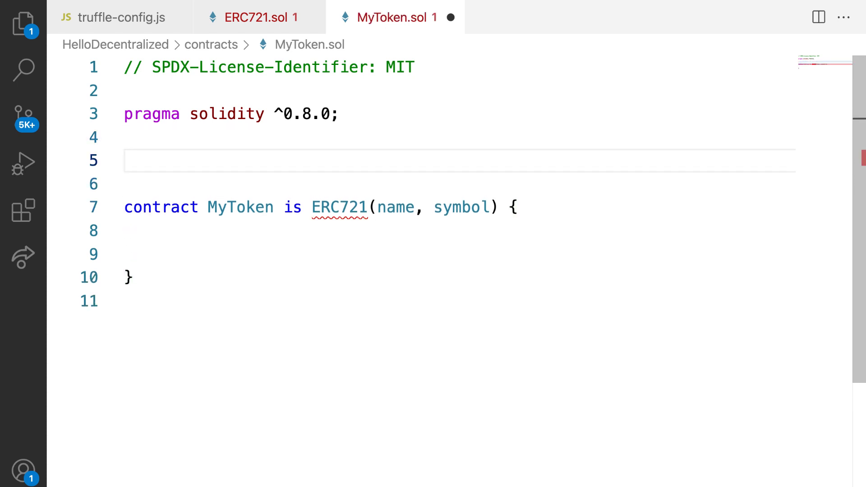
# Declare string constant name = "MyToken"; above the contract
pyautogui.write('st')
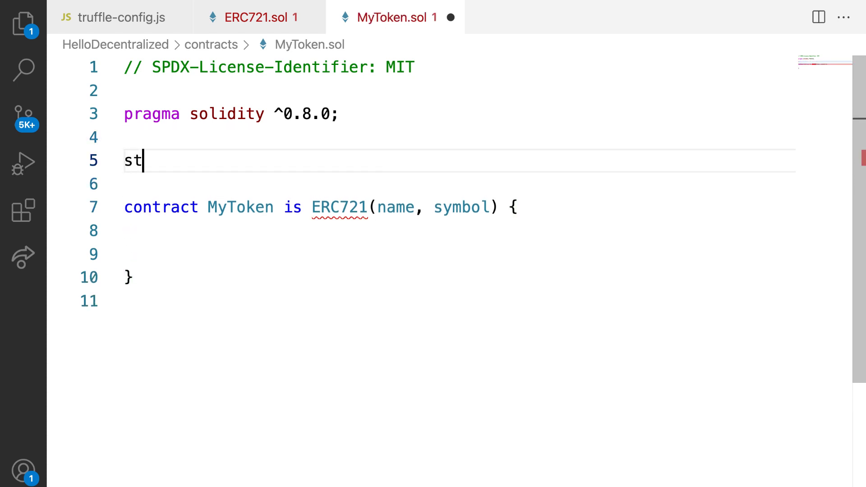
pyautogui.write('ring constant name')
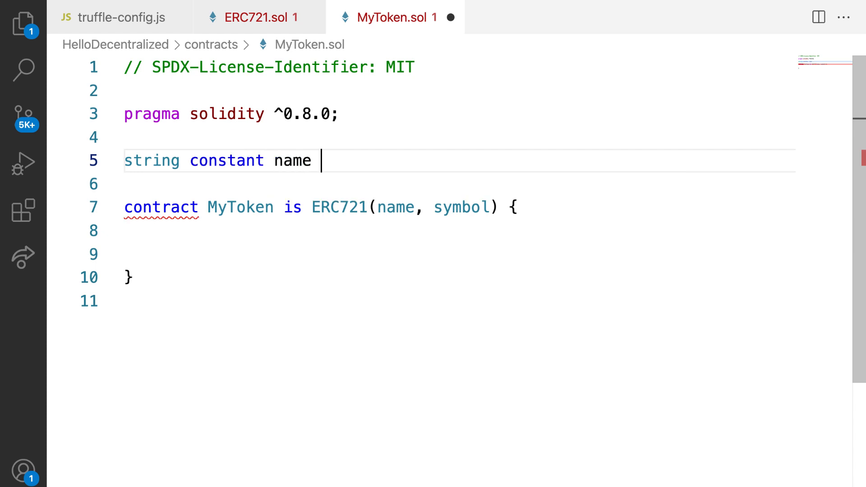
pyautogui.write("= '")
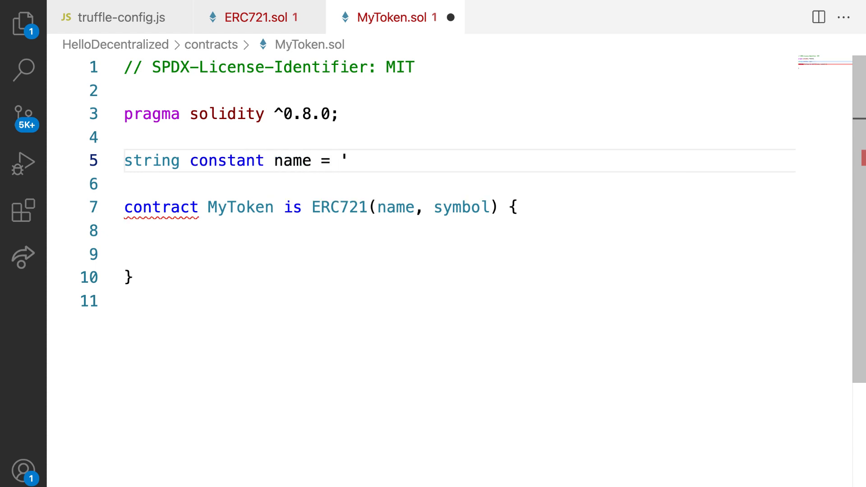
pyautogui.write('"MyToken";')
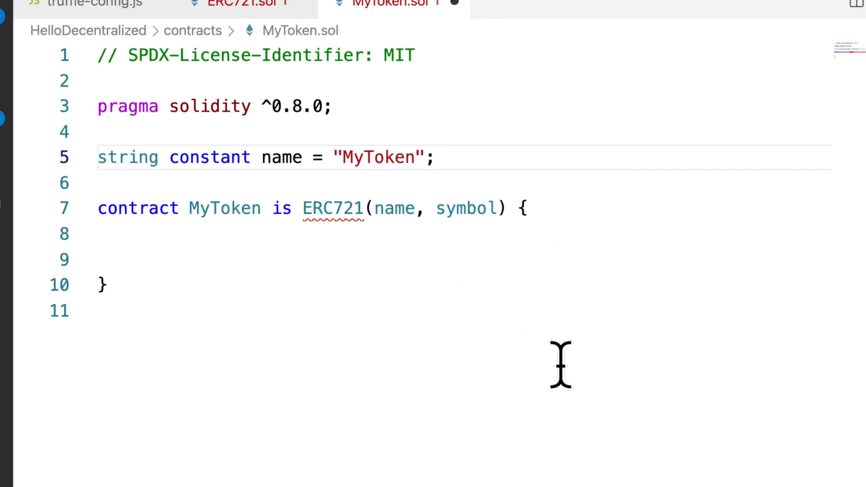
# Declare string constant symbol = "MTKN"; below the name constant
pyautogui.write('strin')
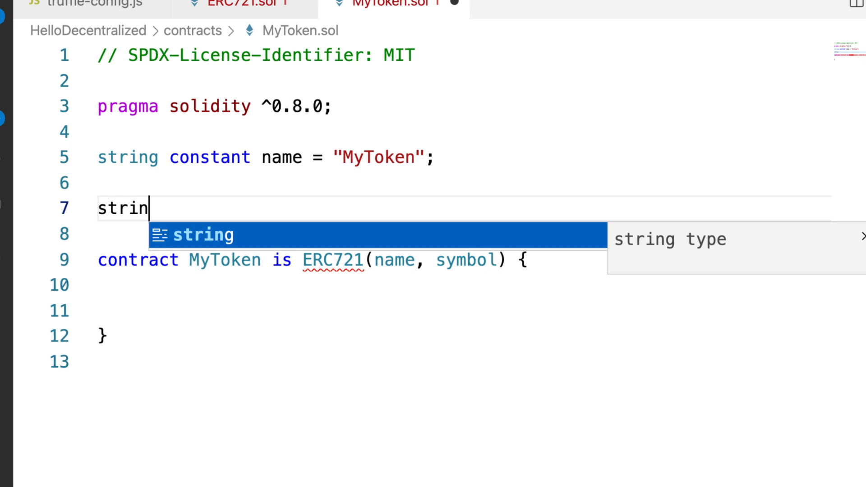
pyautogui.write('g constant symbol =')
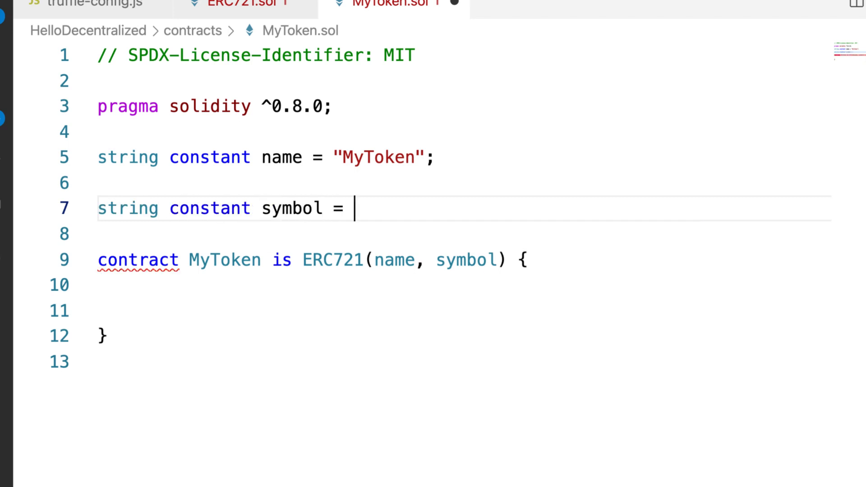
pyautogui.write('"M')
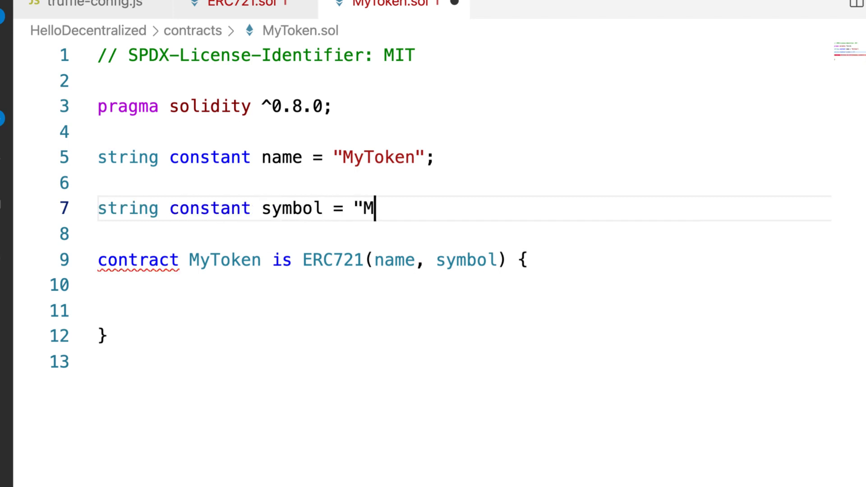
pyautogui.write('TK')
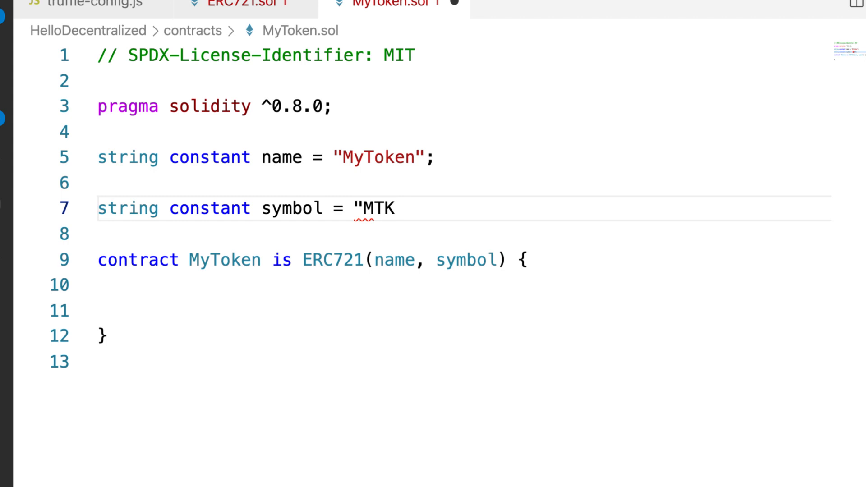
pyautogui.write('N";')
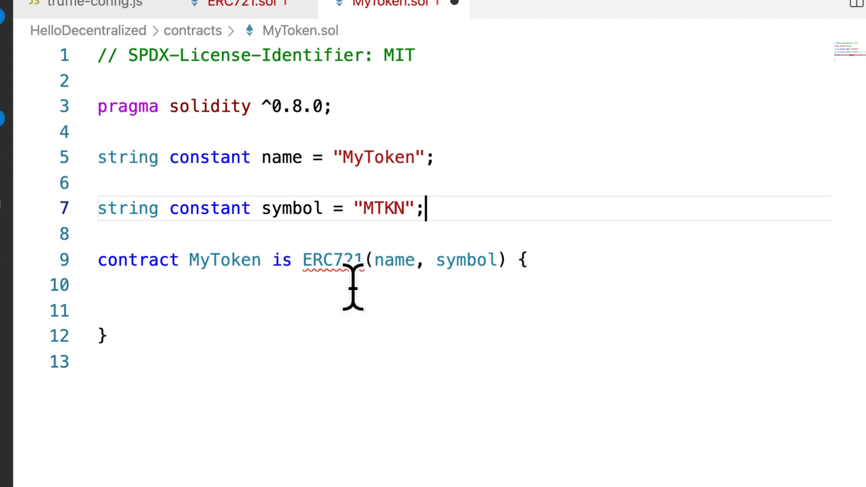
pyautogui.moveTo(530, 417)
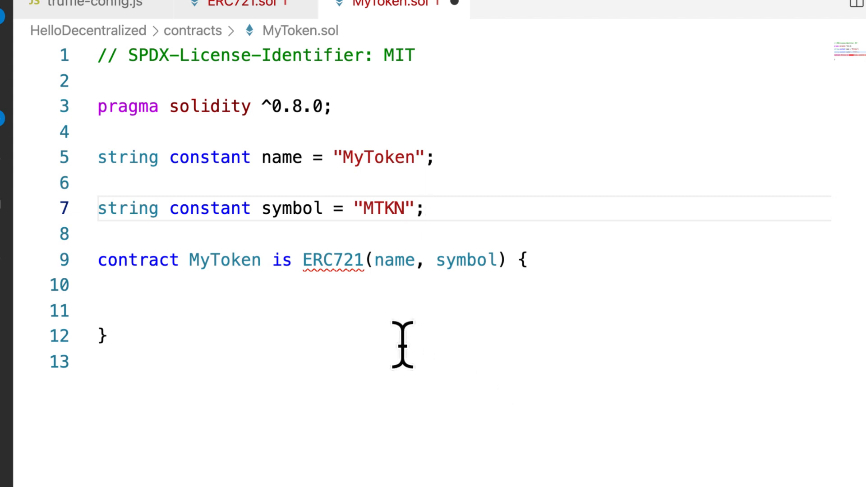
pyautogui.moveTo(334, 260)
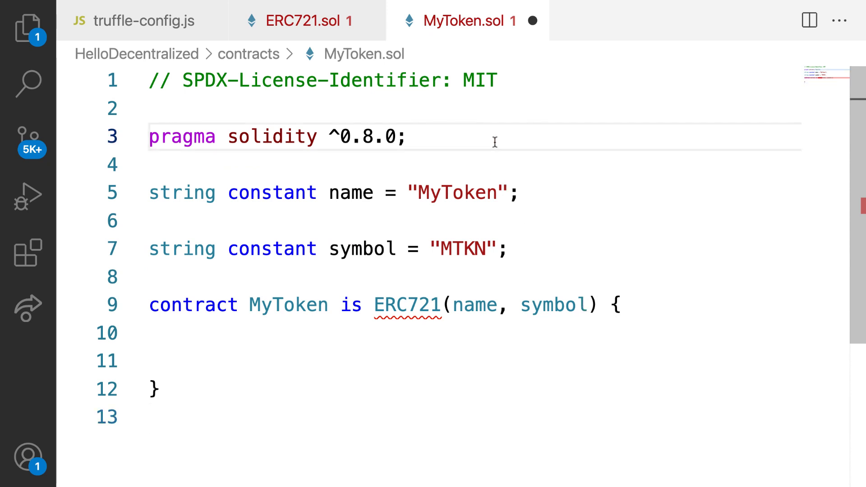
# Start an import statement in MyToken.sol, checking the file tree for the ERC721 path
pyautogui.write('im')
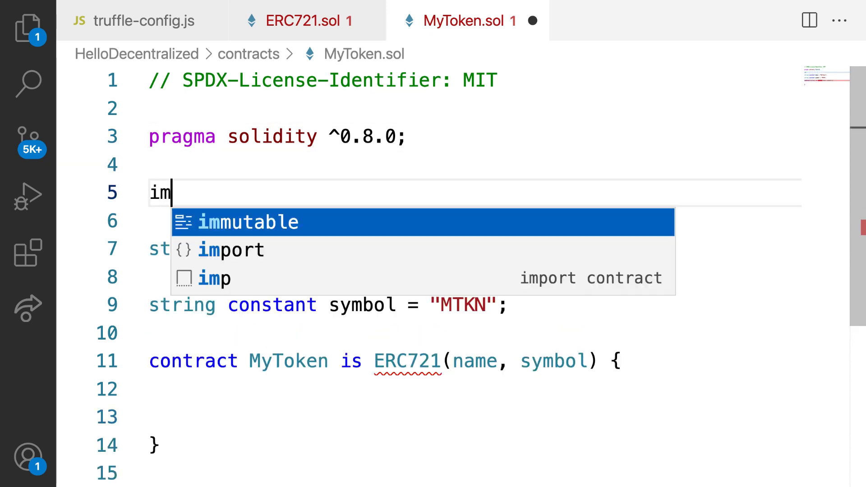
pyautogui.click(248, 250)
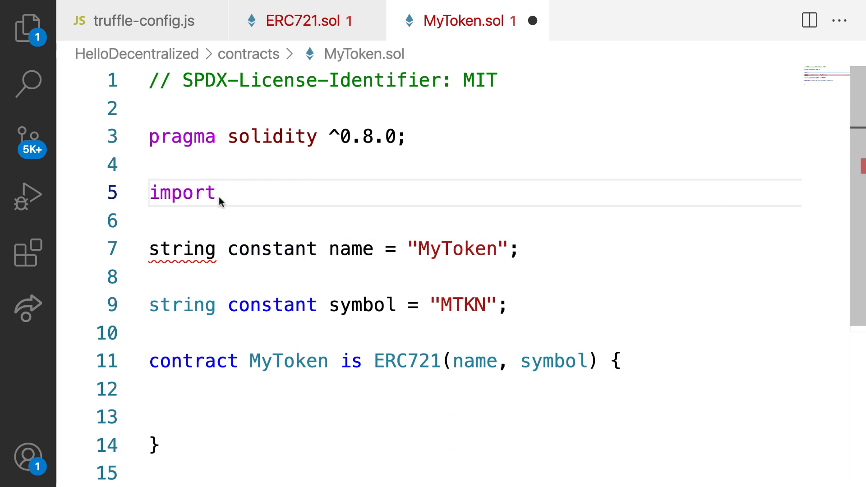
pyautogui.click(28, 28)
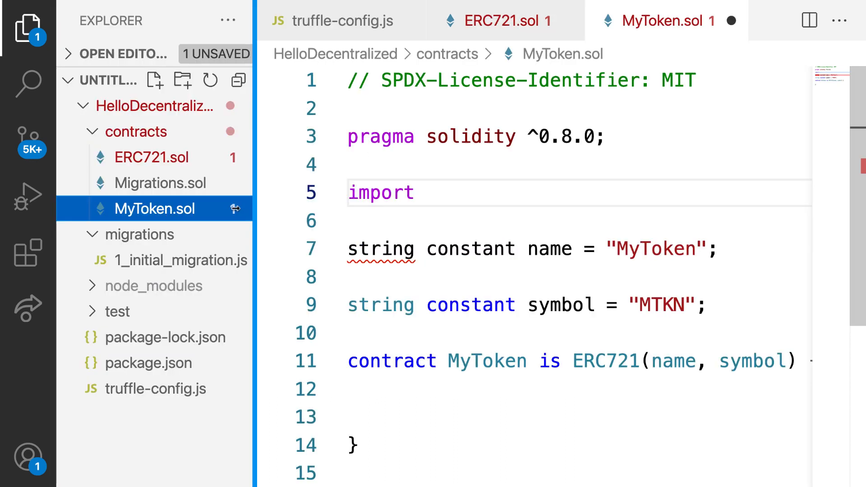
pyautogui.moveTo(255, 215); pyautogui.dragTo(287, 215)
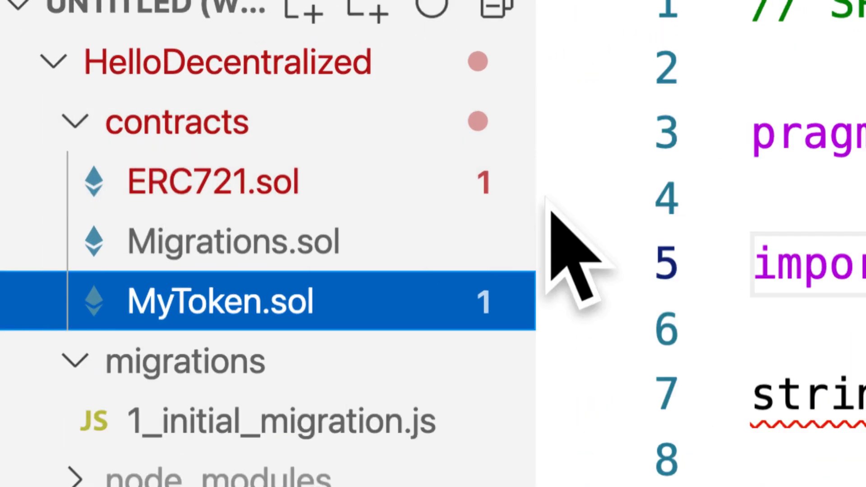
pyautogui.click(176, 120)
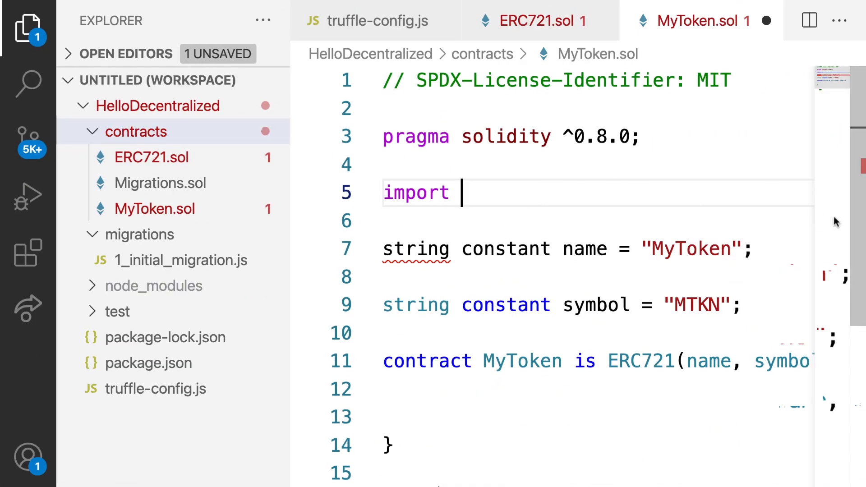
# Complete the line as import "./ERC721.sol"; and save MyToken.sol
pyautogui.write('""')
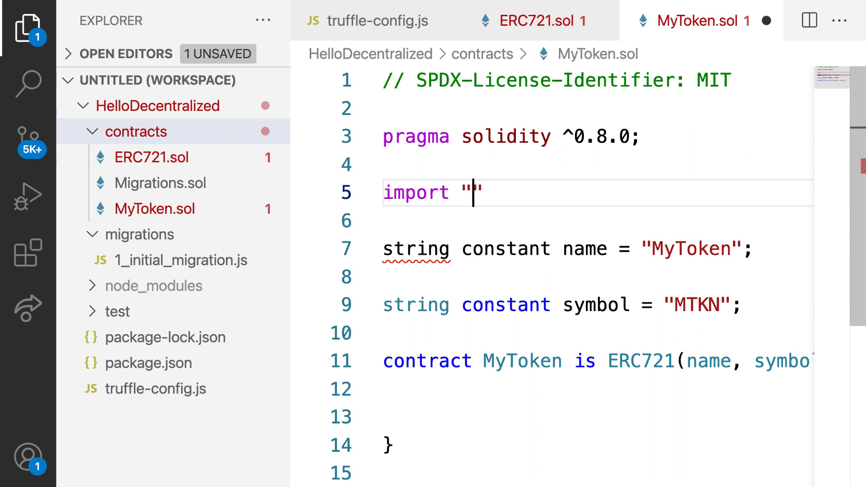
pyautogui.write('./')
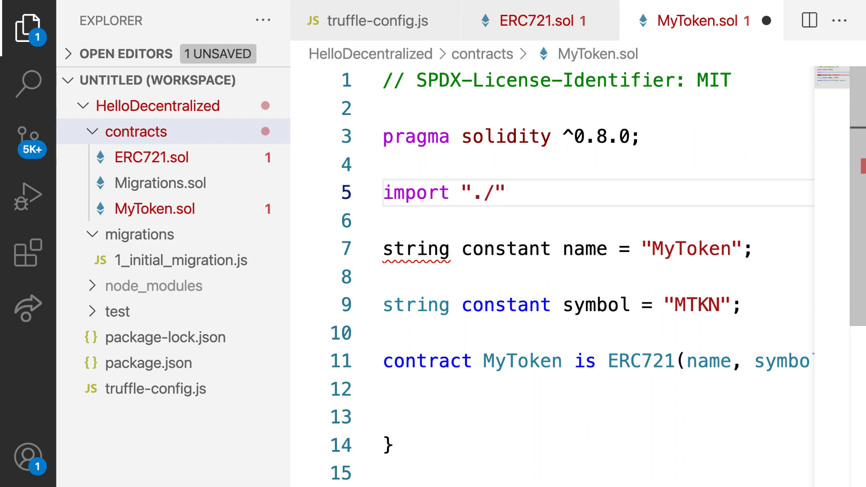
pyautogui.write('ERC')
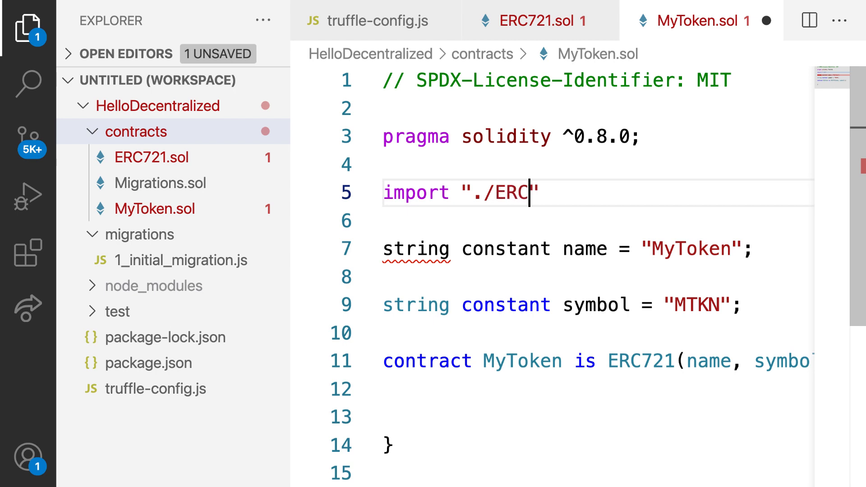
pyautogui.write('721.sol";')
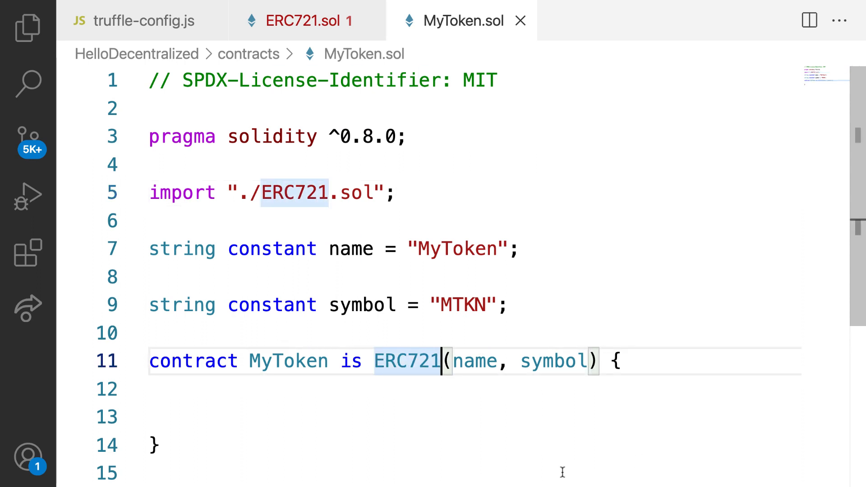
pyautogui.moveTo(216, 192)
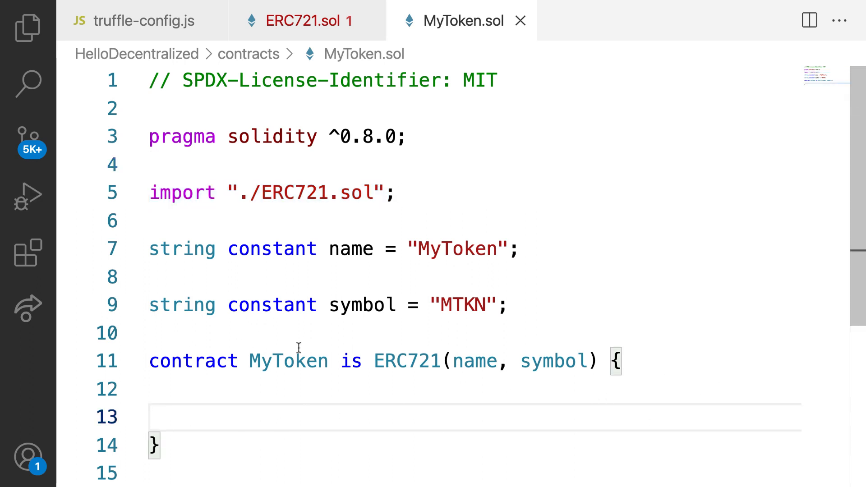
pyautogui.moveTo(619, 390)
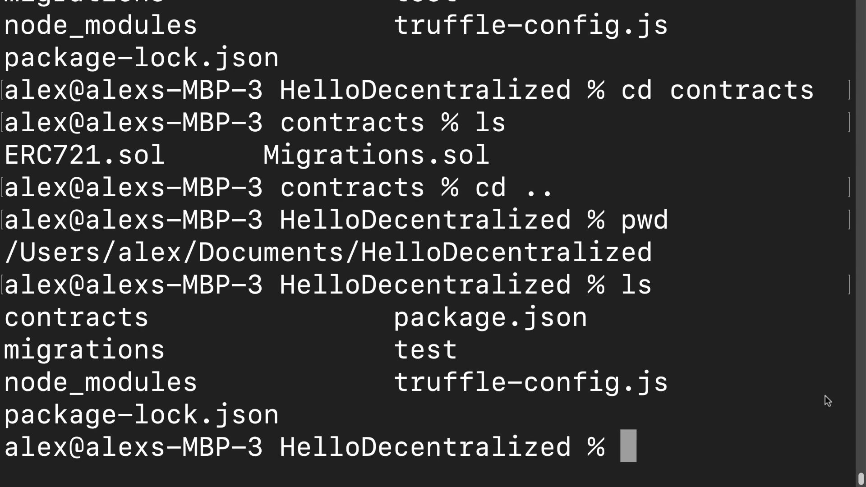
# Run npx truffle compile in the HelloDecentralized folder
pyautogui.write('npx')
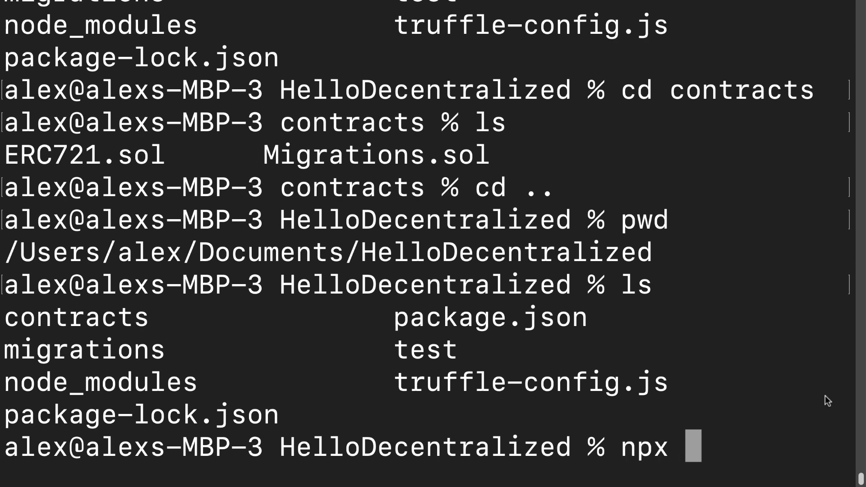
pyautogui.write('truffle compile')
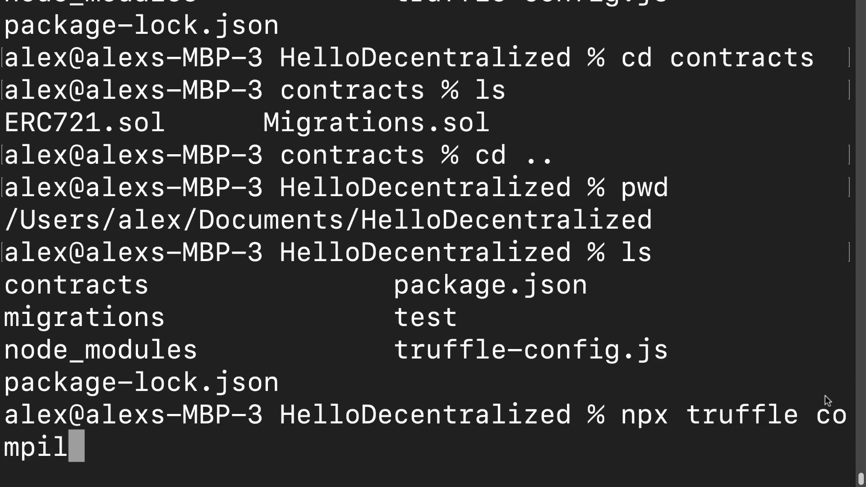
pyautogui.write('e')
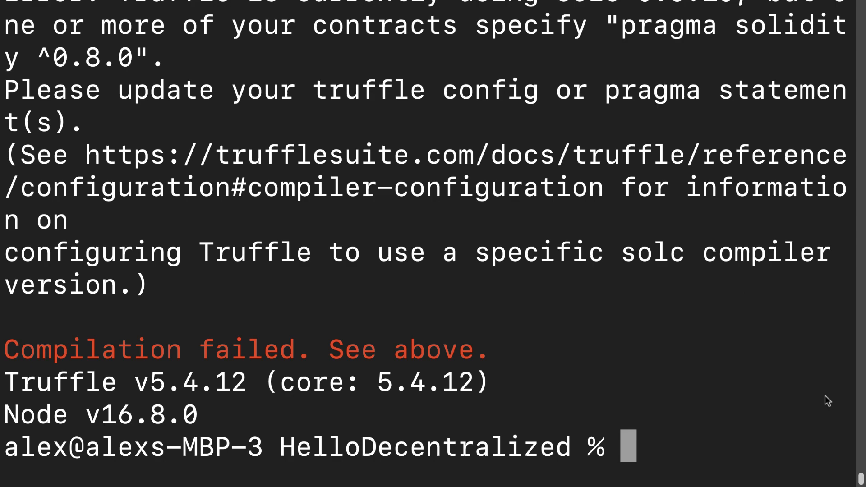
pyautogui.moveTo(804, 397)
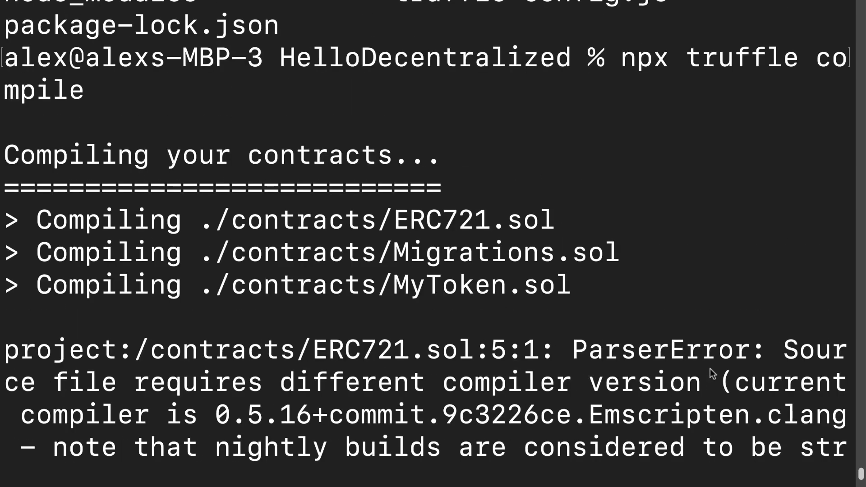
pyautogui.moveTo(204, 234)
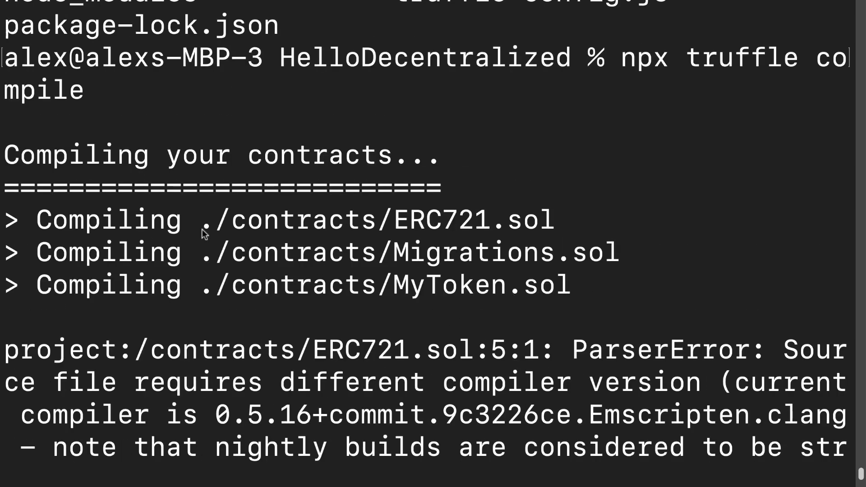
pyautogui.moveTo(380, 230)
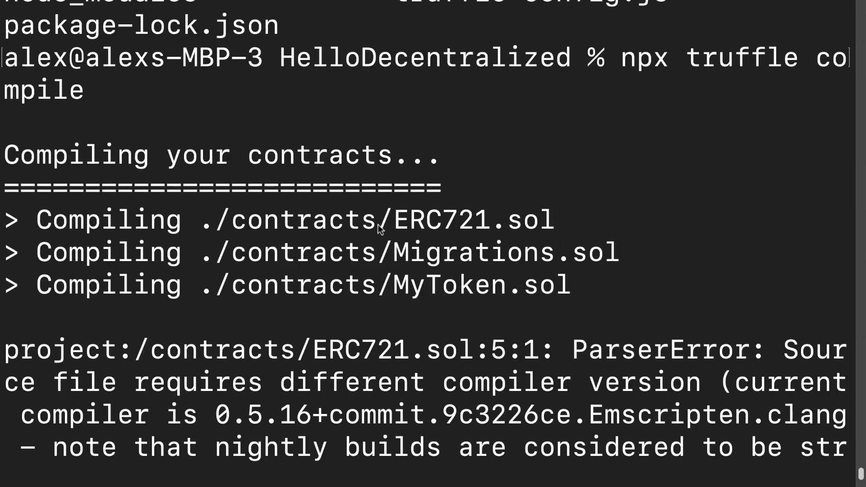
# Inspect the ParserError: pragma ^0.8.0 not satisfied by compiler 0.5.16
pyautogui.doubleClick(505, 252)
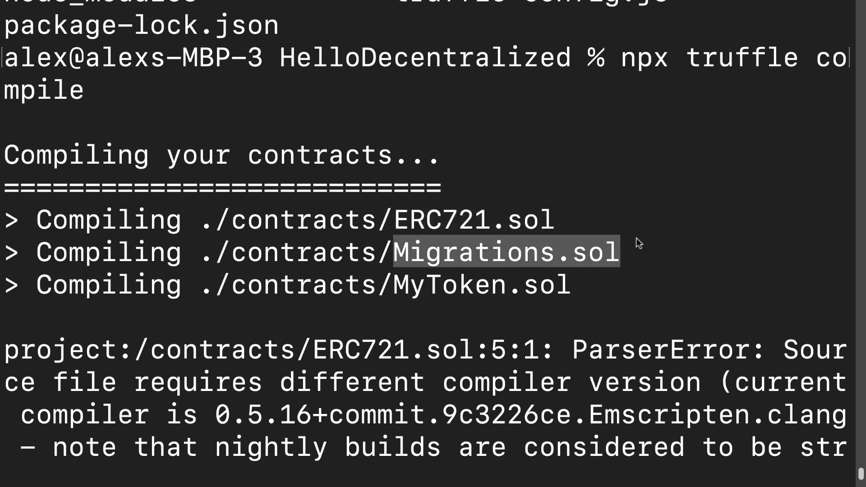
pyautogui.scroll(-3)
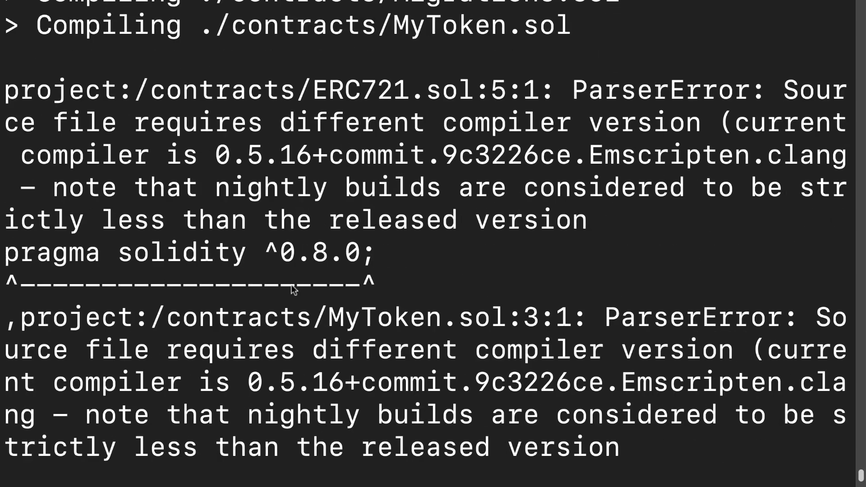
pyautogui.doubleClick(263, 154)
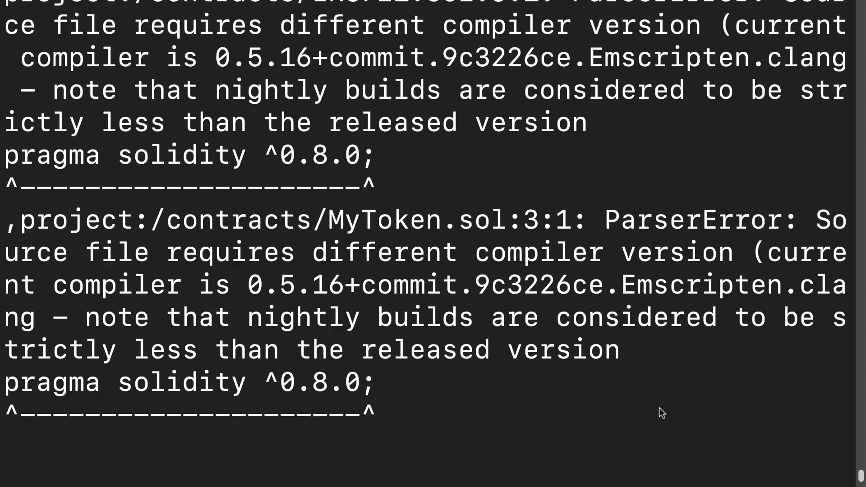
pyautogui.scroll(-3)
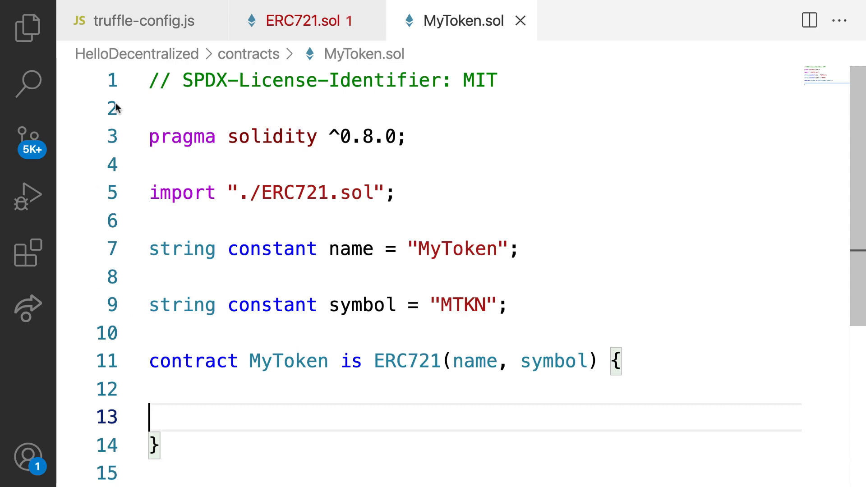
# Locate the commented compilers.solc settings in truffle-config.js
pyautogui.click(140, 20)
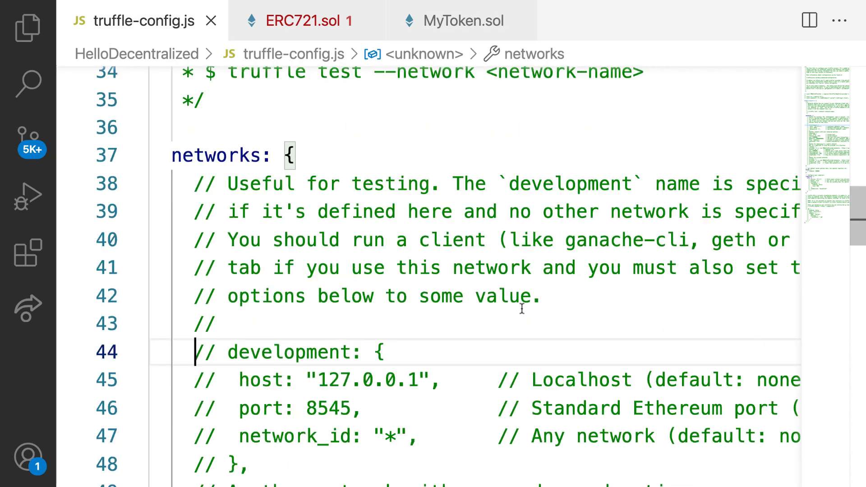
pyautogui.scroll(-3)
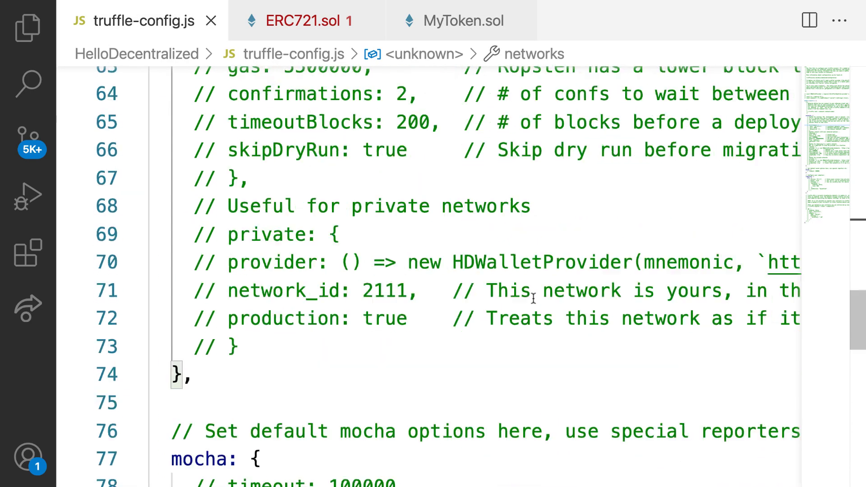
pyautogui.scroll(-3)
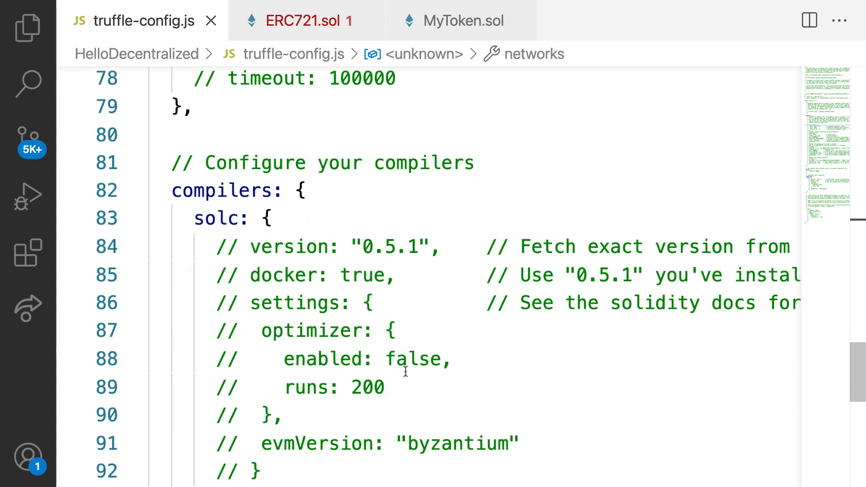
pyautogui.moveTo(358, 281)
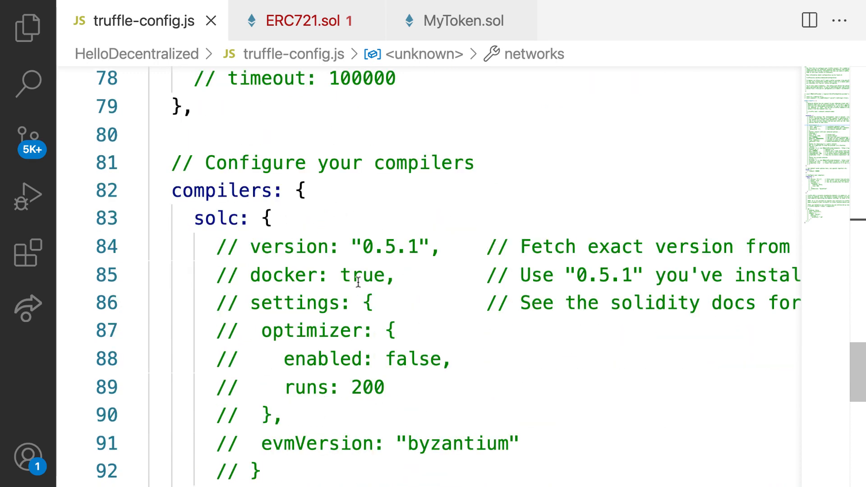
pyautogui.scroll(-3)
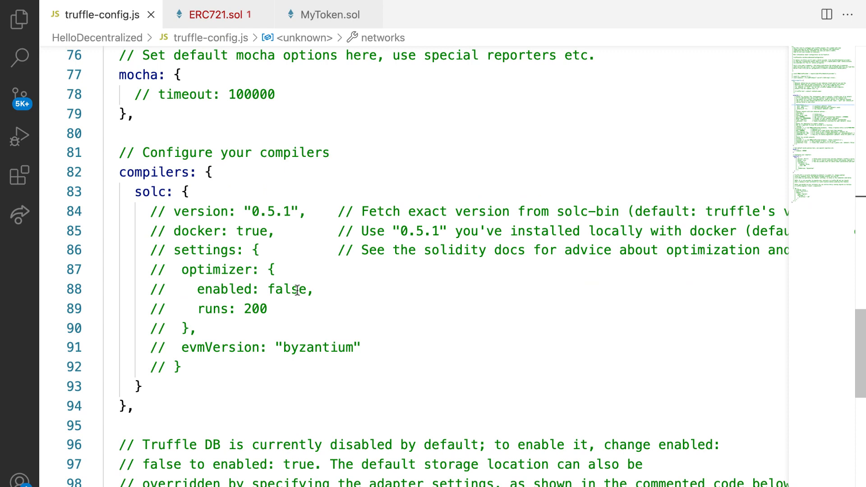
pyautogui.click(364, 388)
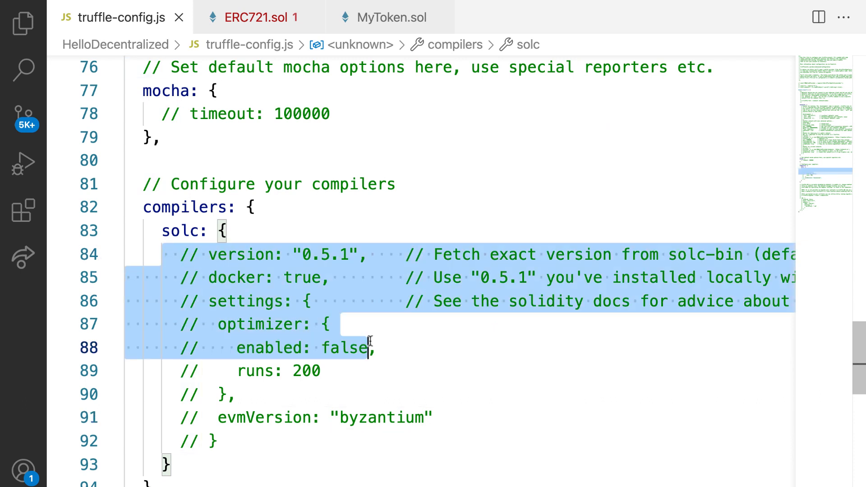
# Uncomment the solc version line, set it to "0.8.0" and save truffle-config.js
pyautogui.click(218, 442)
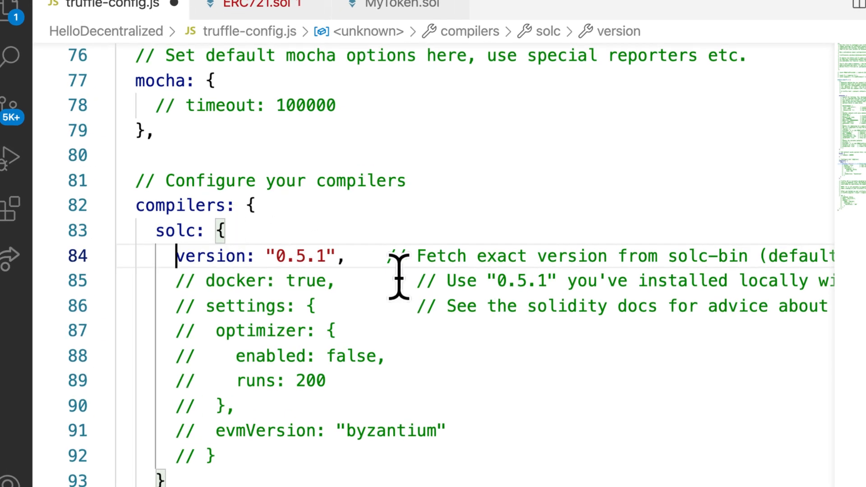
pyautogui.scroll(-3)
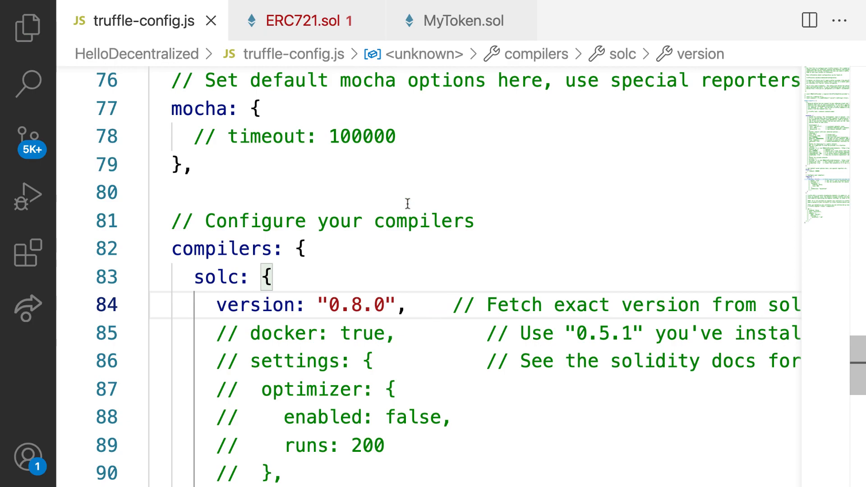
pyautogui.click(299, 21)
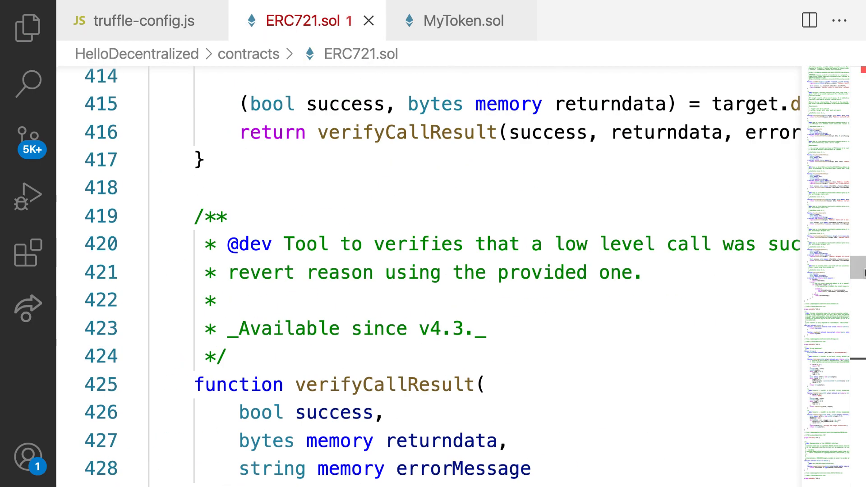
# Check the pragma lines of Migrations.sol and MyToken.sol against solc 0.8.0, returning to truffle-config.js
pyautogui.scroll(3)
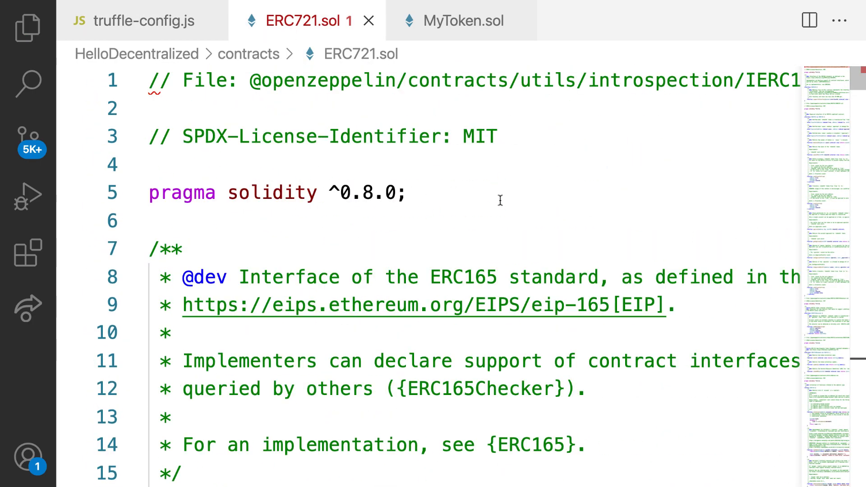
pyautogui.click(27, 27)
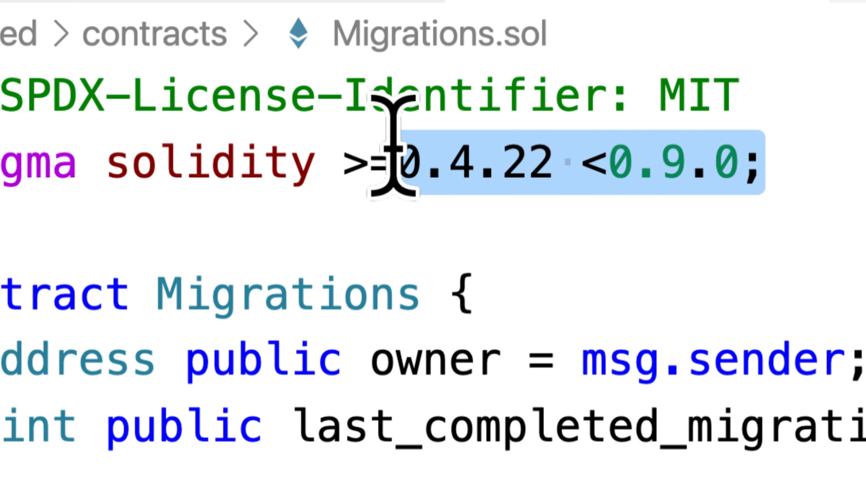
pyautogui.moveTo(751, 332)
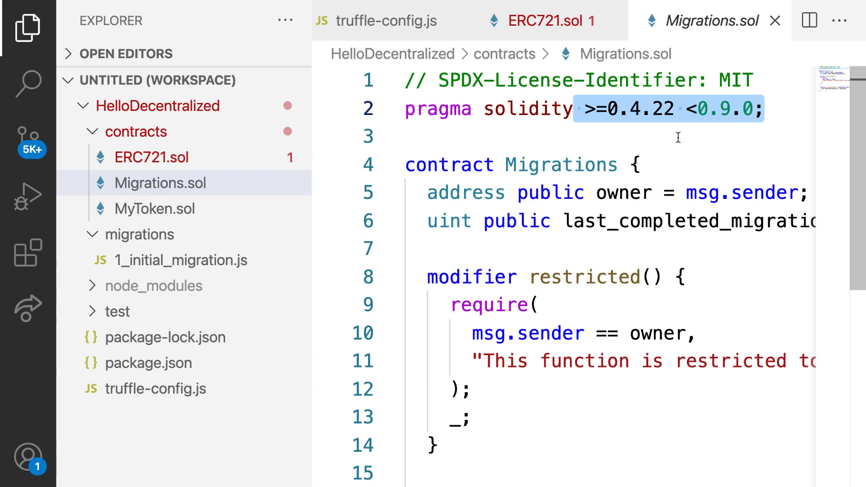
pyautogui.click(156, 208)
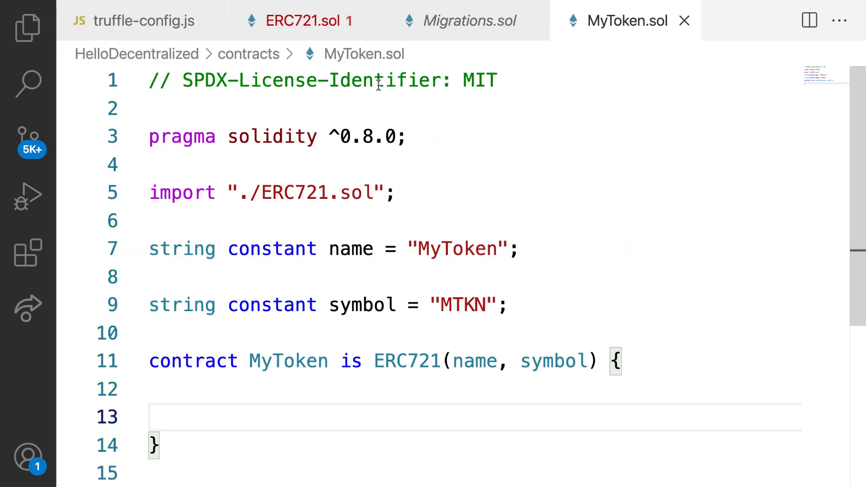
pyautogui.click(146, 21)
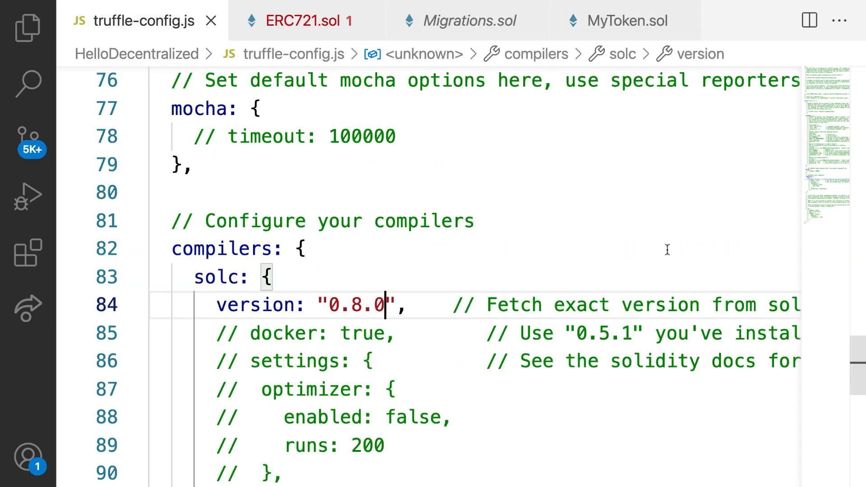
pyautogui.moveTo(255, 305)
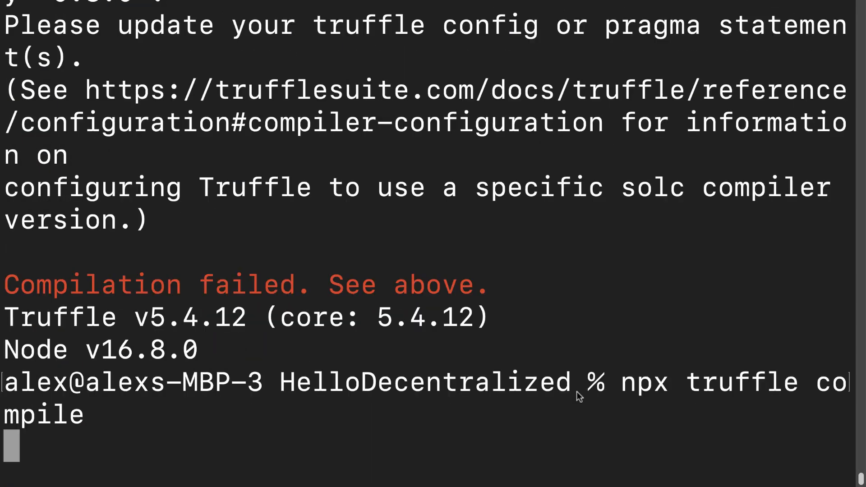
pyautogui.moveTo(757, 283)
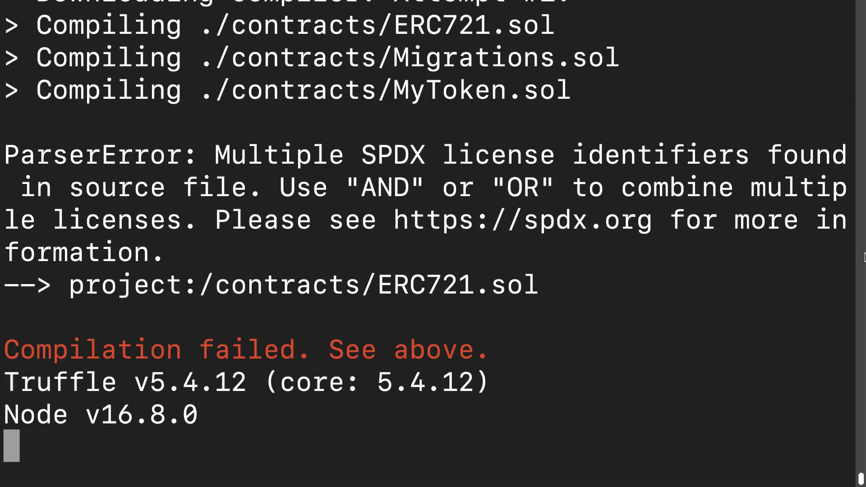
pyautogui.moveTo(752, 306)
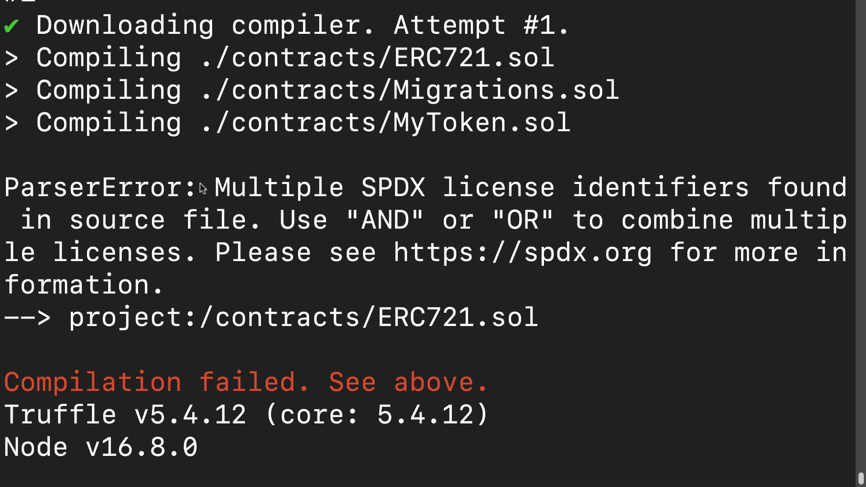
# Highlight the ParserError about multiple SPDX license identifiers and switch to ERC721.sol
pyautogui.moveTo(199, 187); pyautogui.dragTo(752, 187)
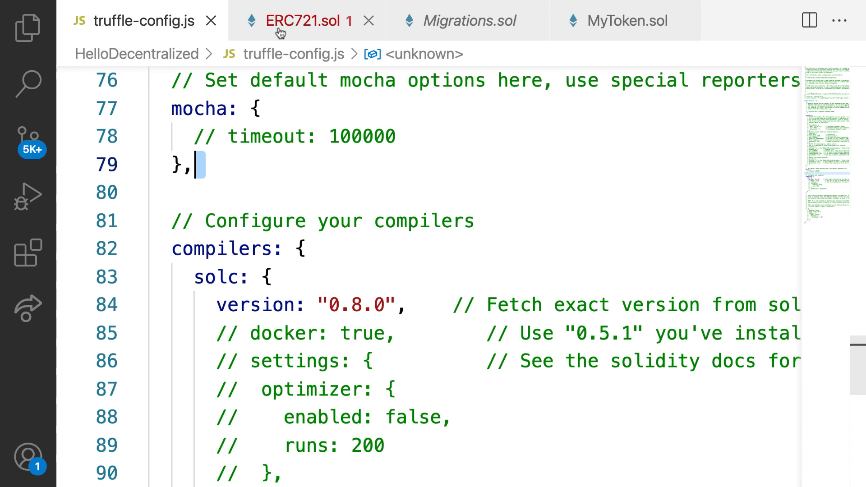
pyautogui.click(308, 20)
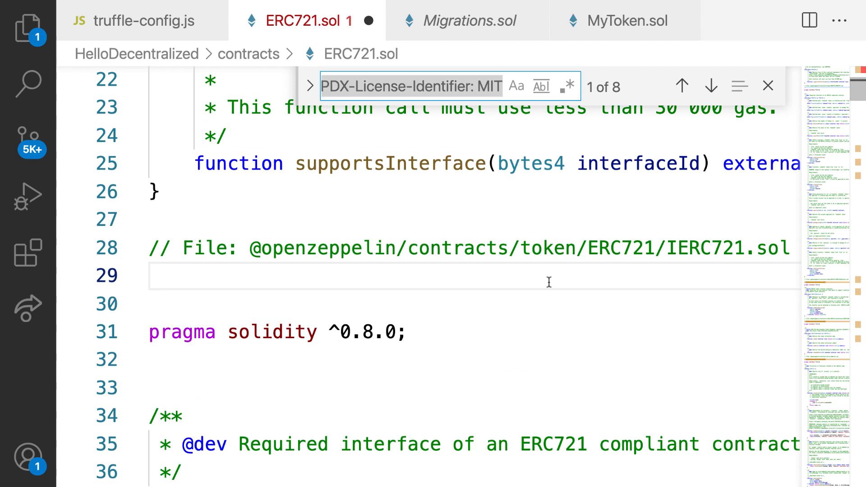
# Step through and delete the duplicate 'SPDX-License-Identifier: MIT' lines found in ERC721.sol
pyautogui.click(712, 86)
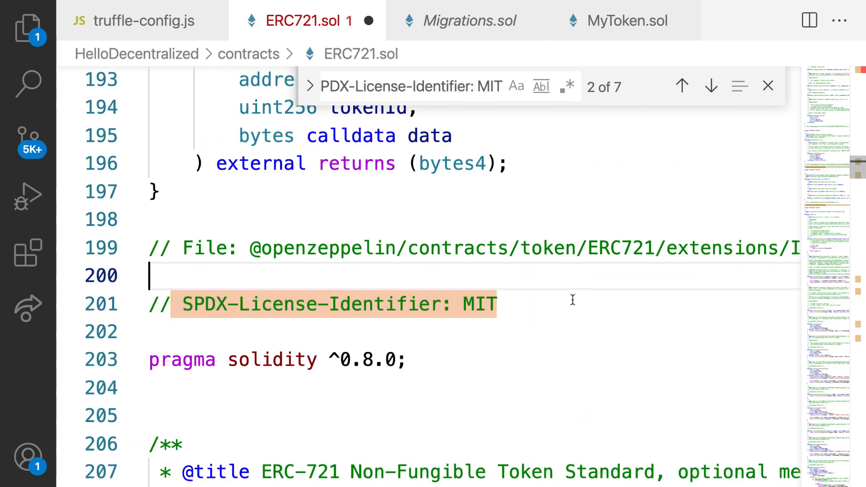
pyautogui.click(711, 86)
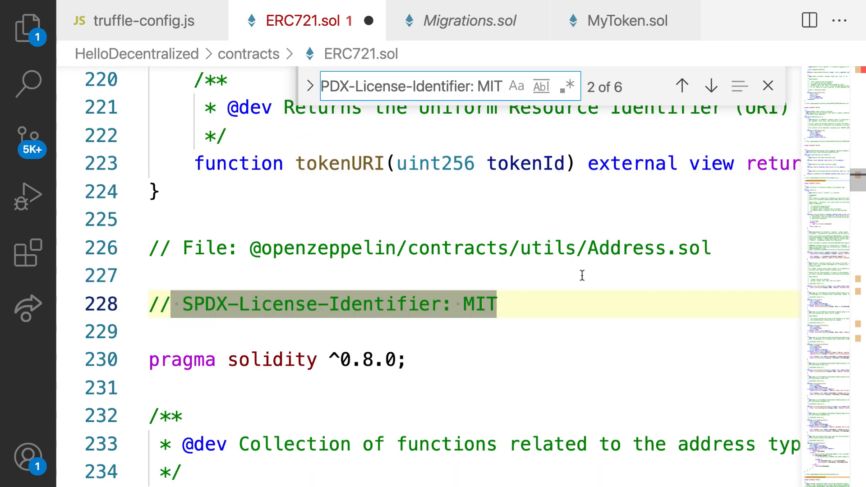
pyautogui.click(712, 87)
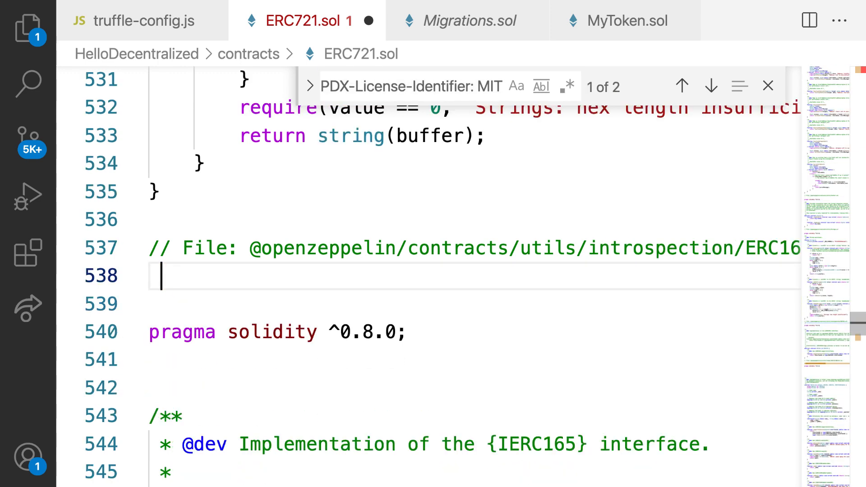
pyautogui.click(712, 86)
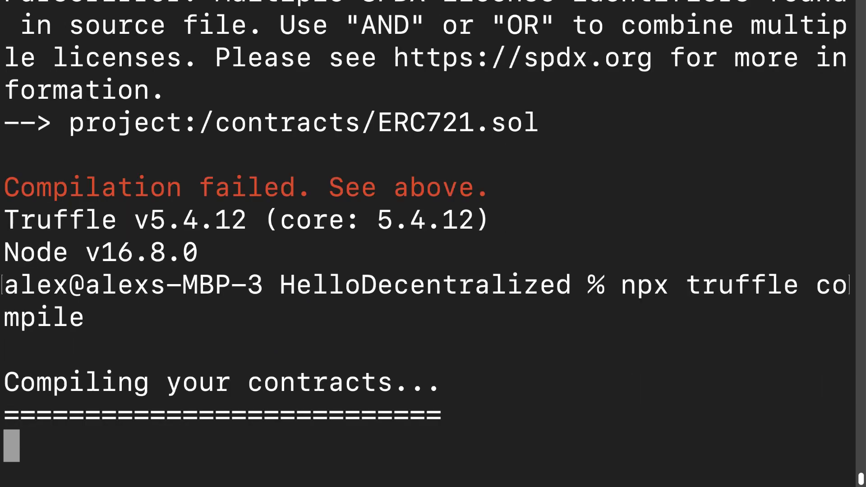
# Review the successful compile output: artifacts written to build/contracts using solc 0.8.0
pyautogui.scroll(-3)
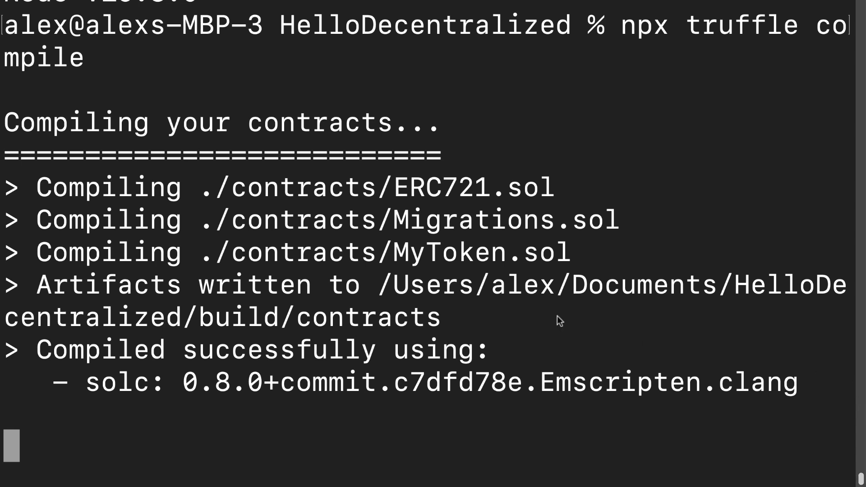
pyautogui.doubleClick(472, 187)
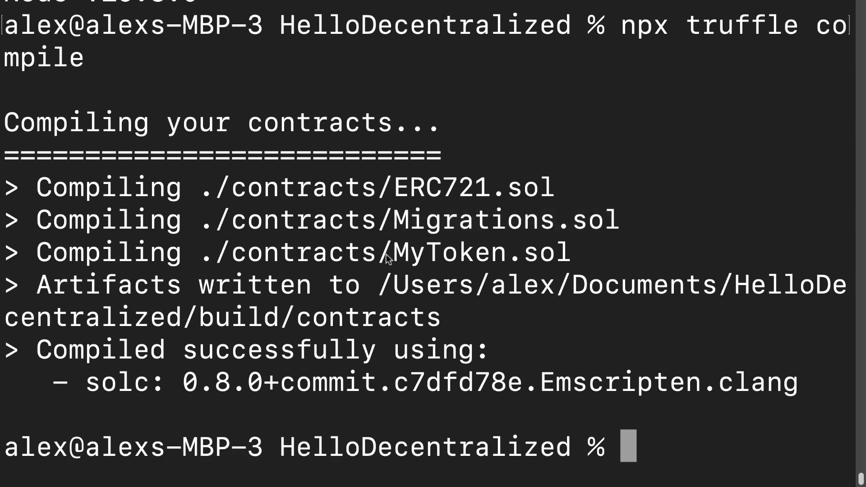
pyautogui.moveTo(571, 354)
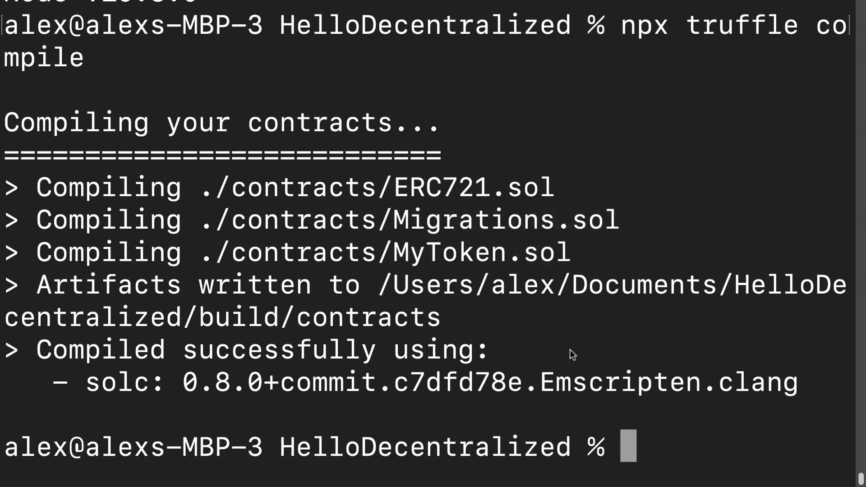
pyautogui.moveTo(417, 282)
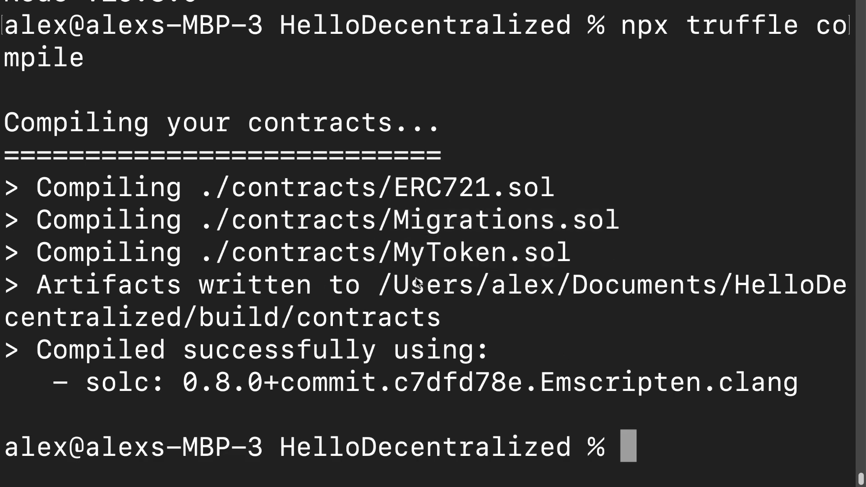
pyautogui.moveTo(380, 286); pyautogui.dragTo(440, 318)
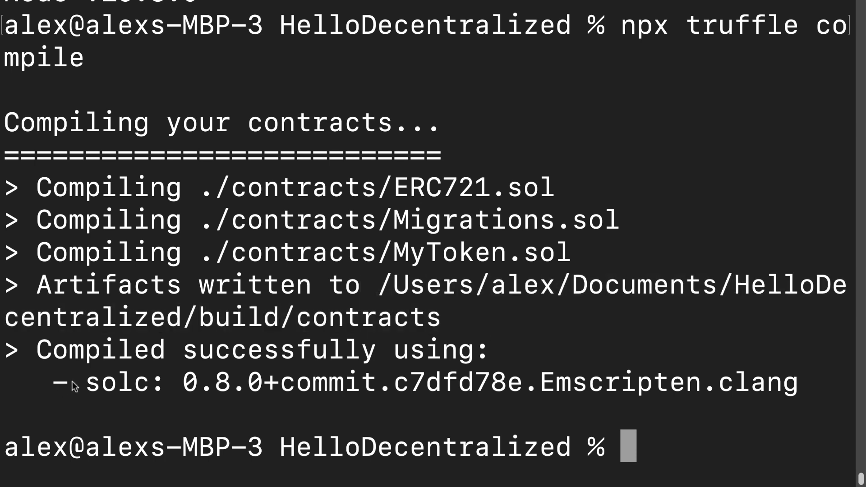
pyautogui.moveTo(86, 383); pyautogui.dragTo(796, 382)
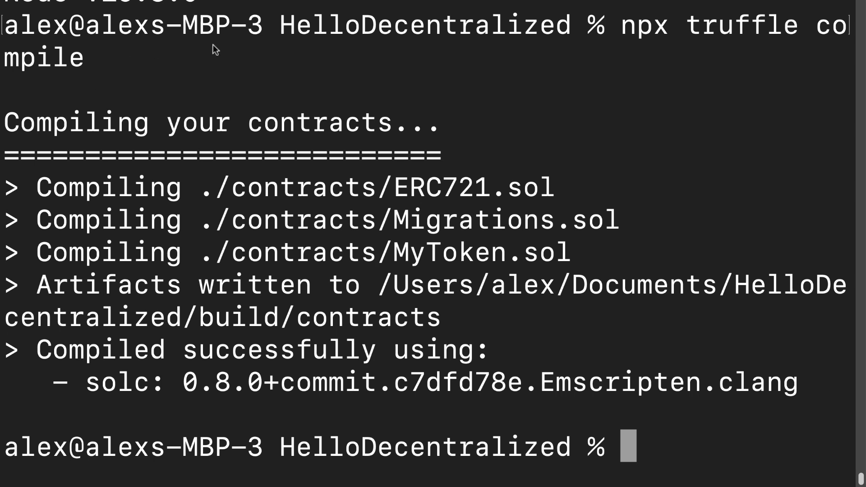
pyautogui.moveTo(648, 166)
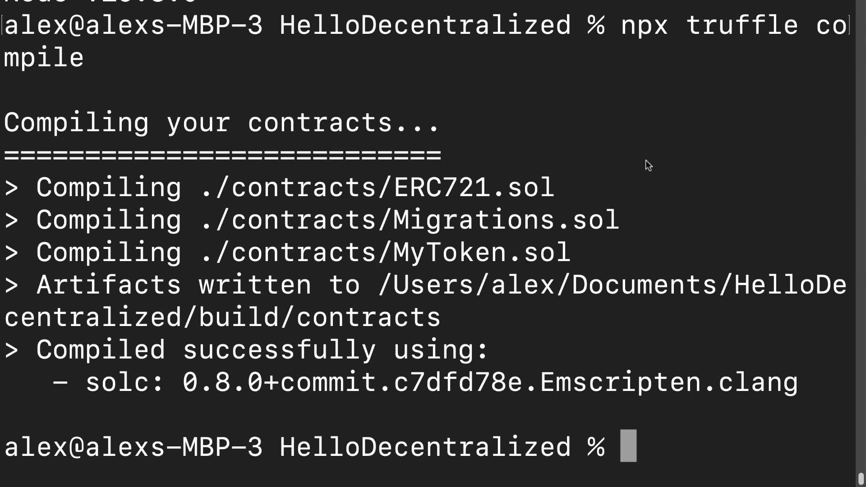
pyautogui.moveTo(698, 413)
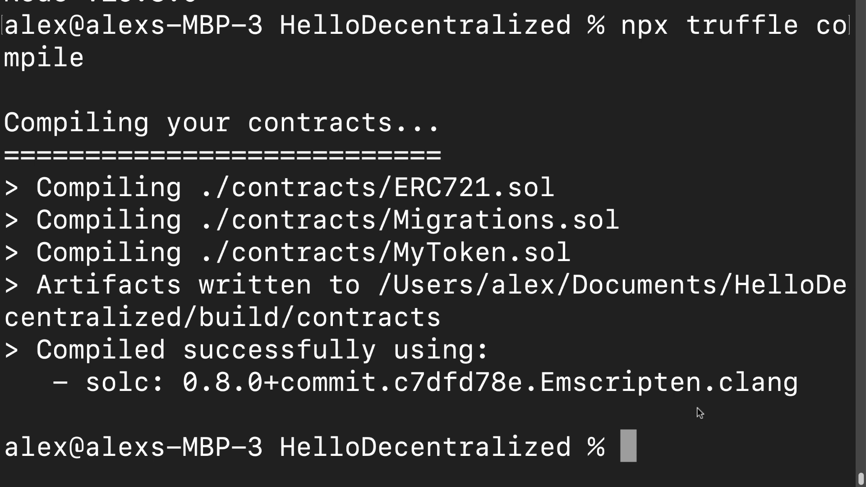
pyautogui.doubleClick(116, 382)
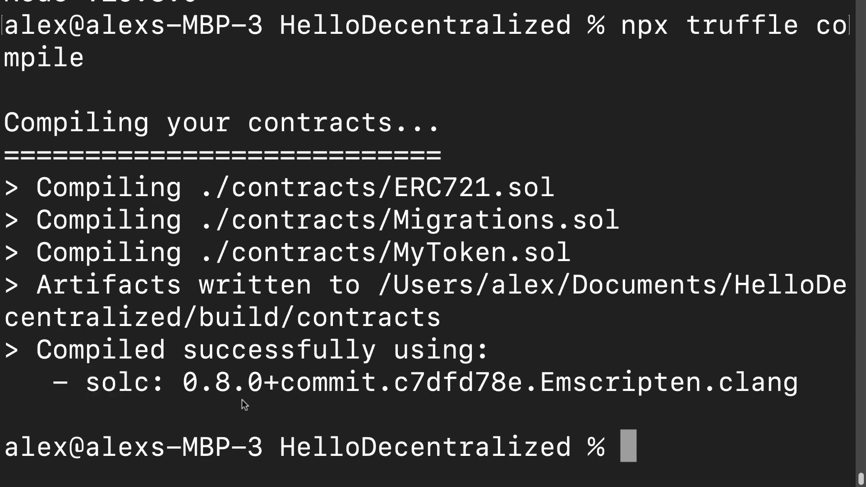
pyautogui.moveTo(482, 328)
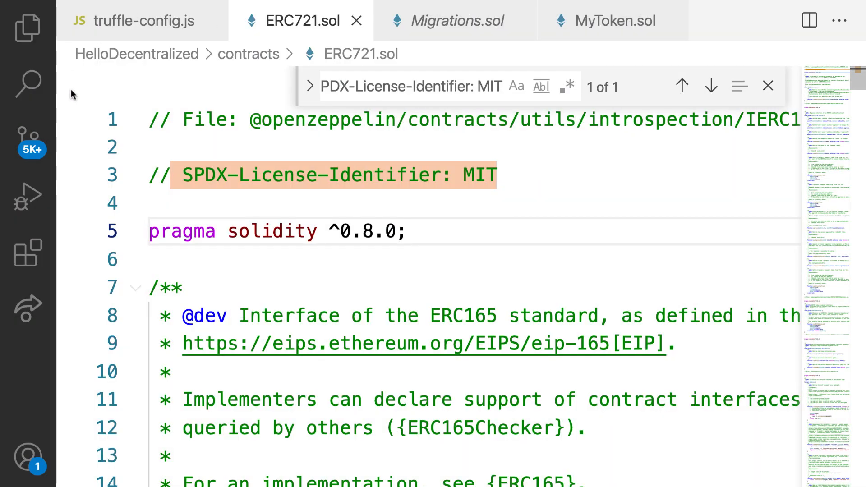
# Browse the build/contracts artifacts in the Explorer and load the MyToken.json artifact
pyautogui.click(28, 26)
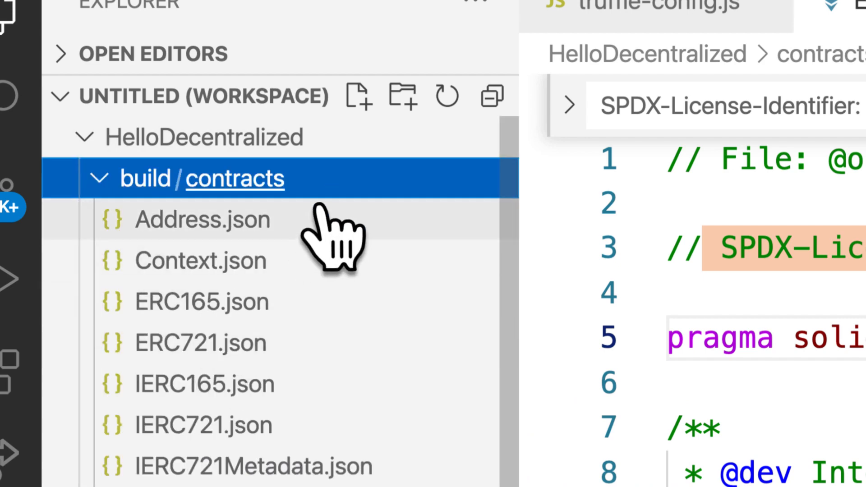
pyautogui.moveTo(203, 218)
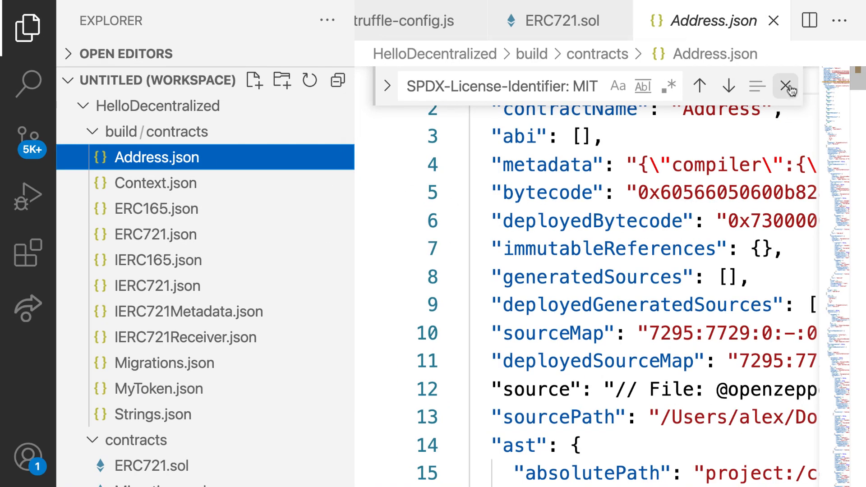
pyautogui.click(791, 87)
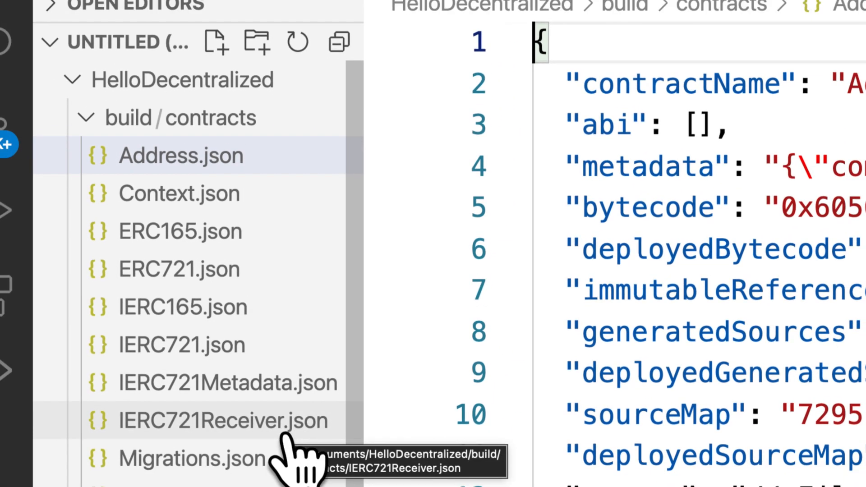
pyautogui.scroll(-3)
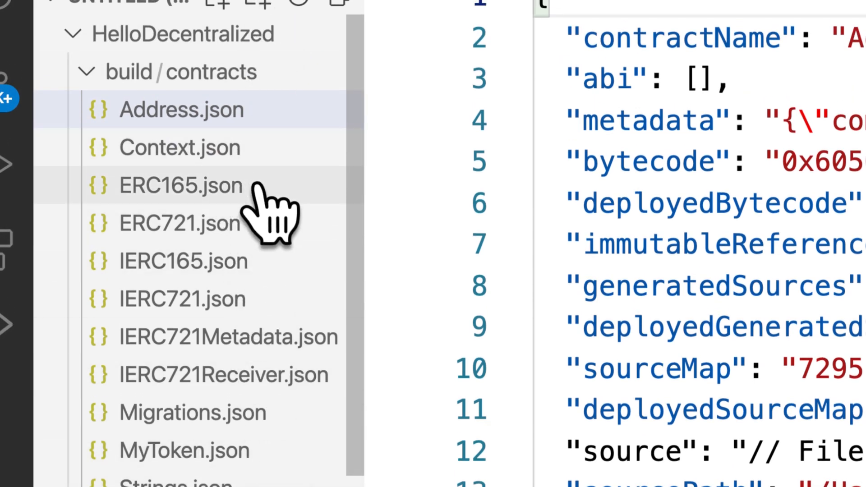
pyautogui.moveTo(186, 450)
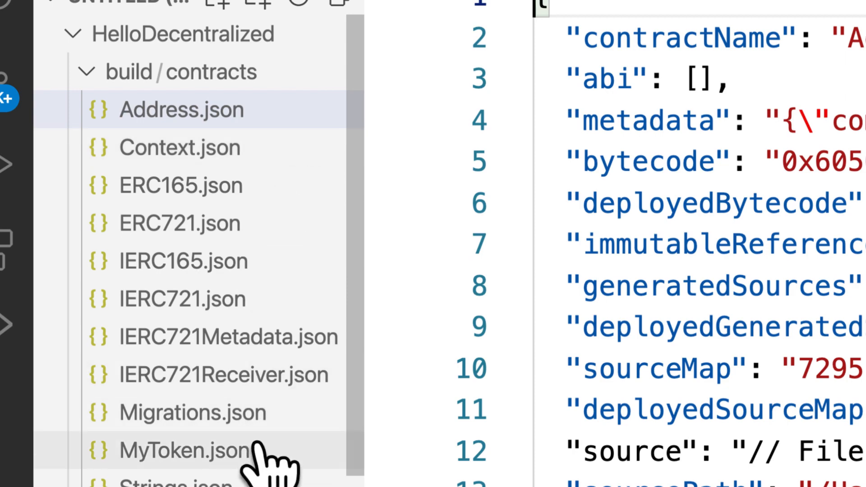
pyautogui.click(183, 448)
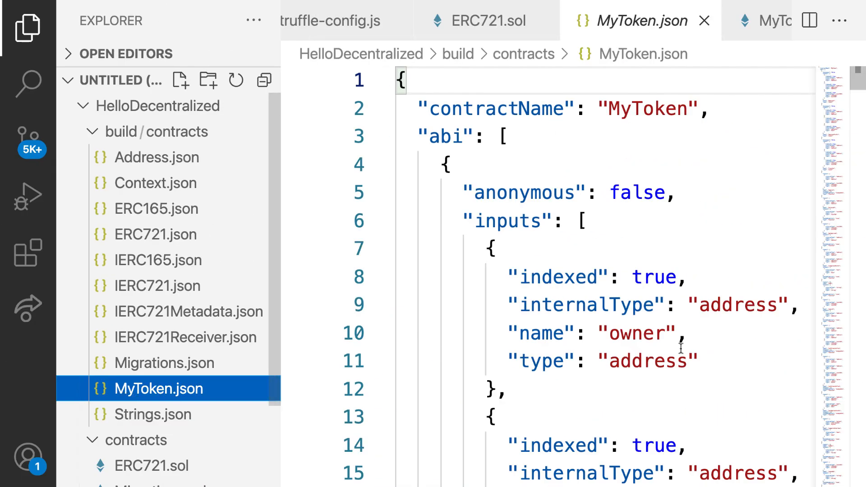
# Scroll through MyToken.json's generated ABI entries
pyautogui.scroll(-3)
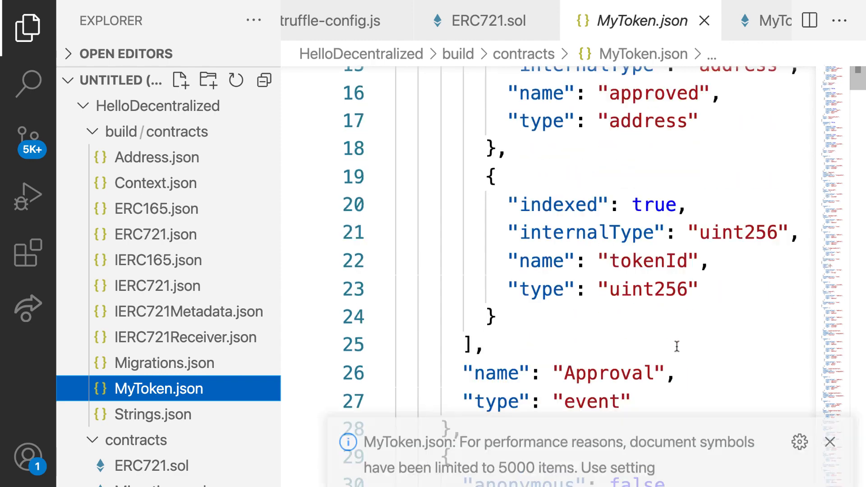
pyautogui.scroll(-3)
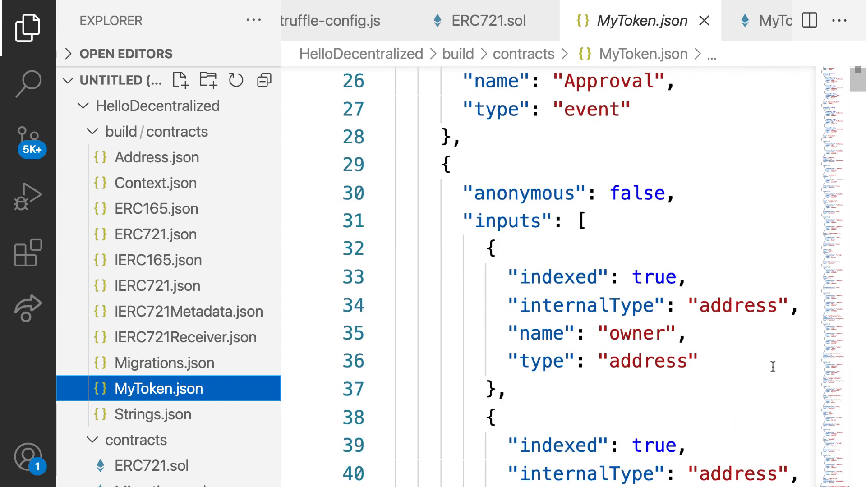
pyautogui.scroll(-3)
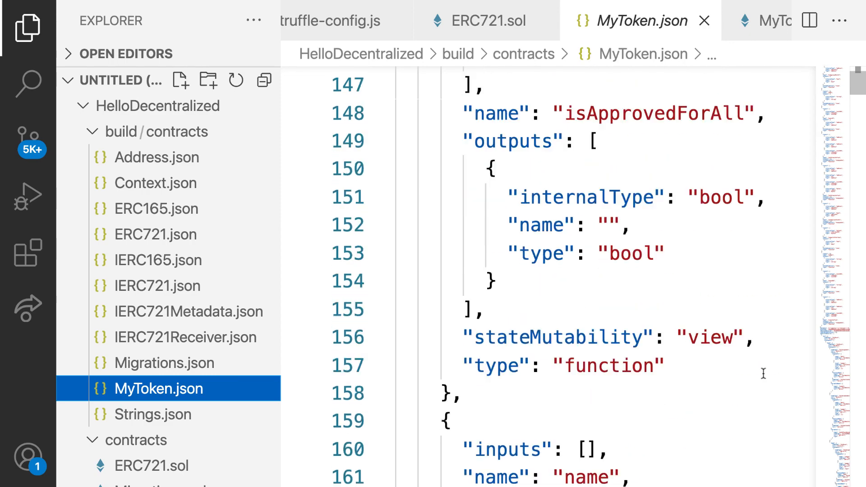
pyautogui.scroll(-3)
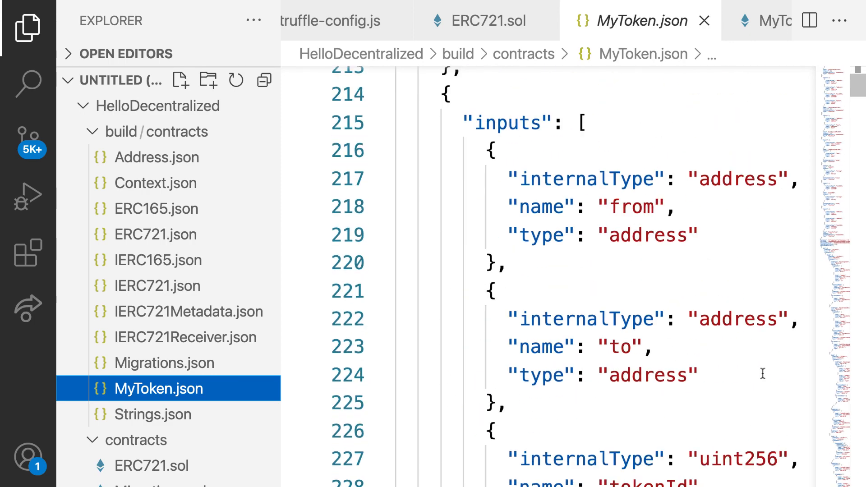
pyautogui.scroll(-3)
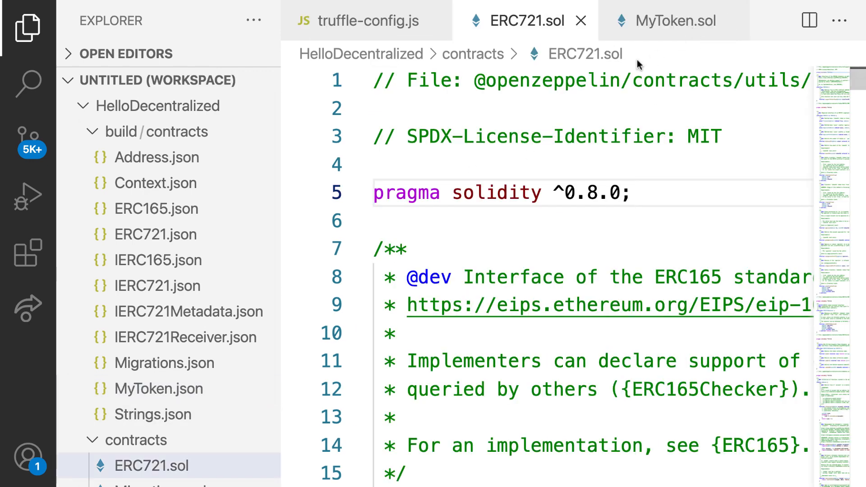
# Review the MyToken.sol contract, then return to ERC721.sol at its IERC165 interface
pyautogui.click(675, 21)
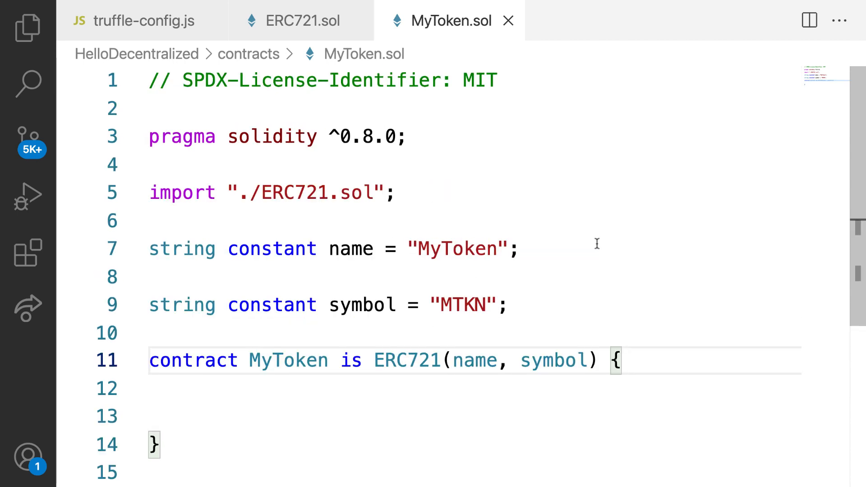
pyautogui.click(297, 21)
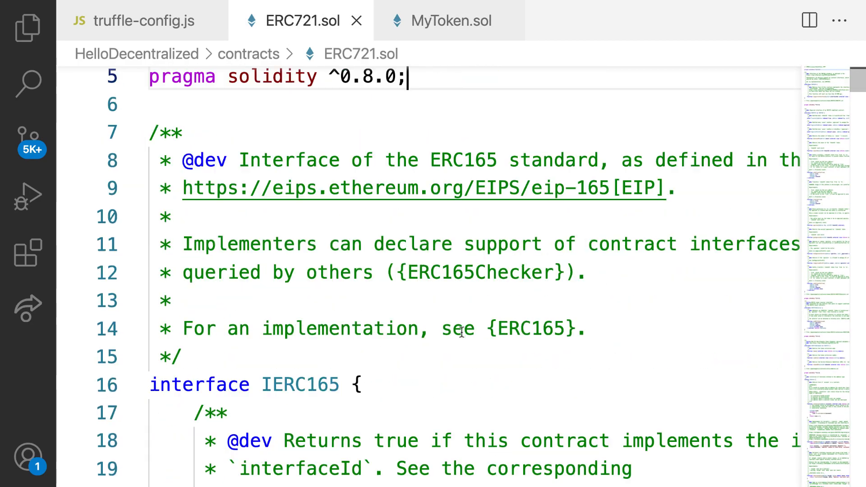
pyautogui.scroll(-3)
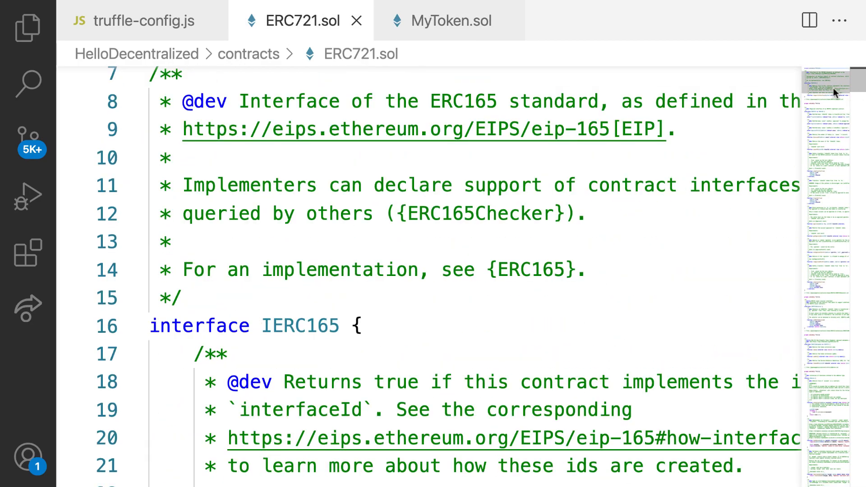